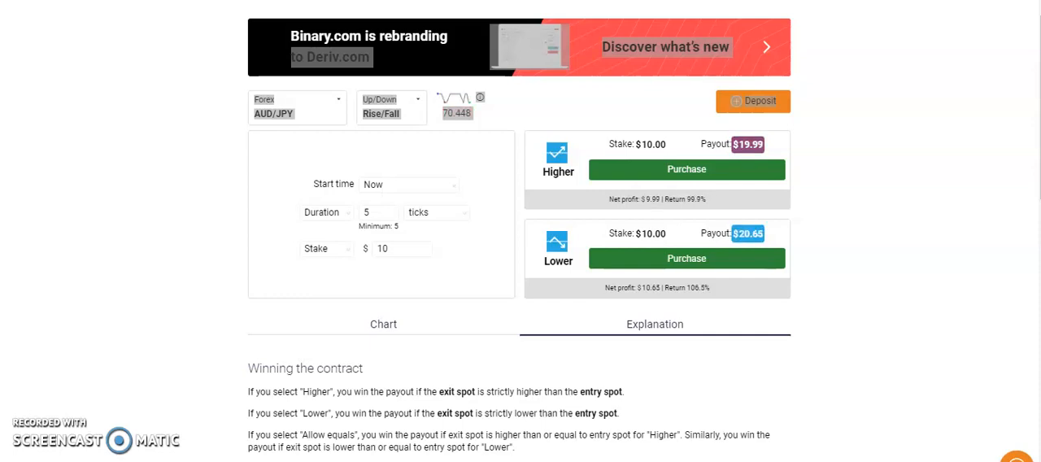
mouse_move(220, 318)
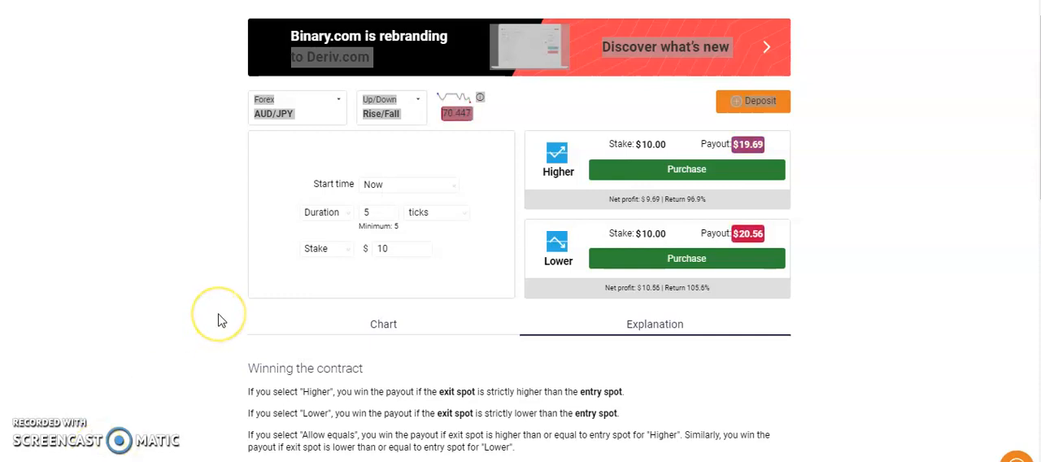
mouse_move(219, 318)
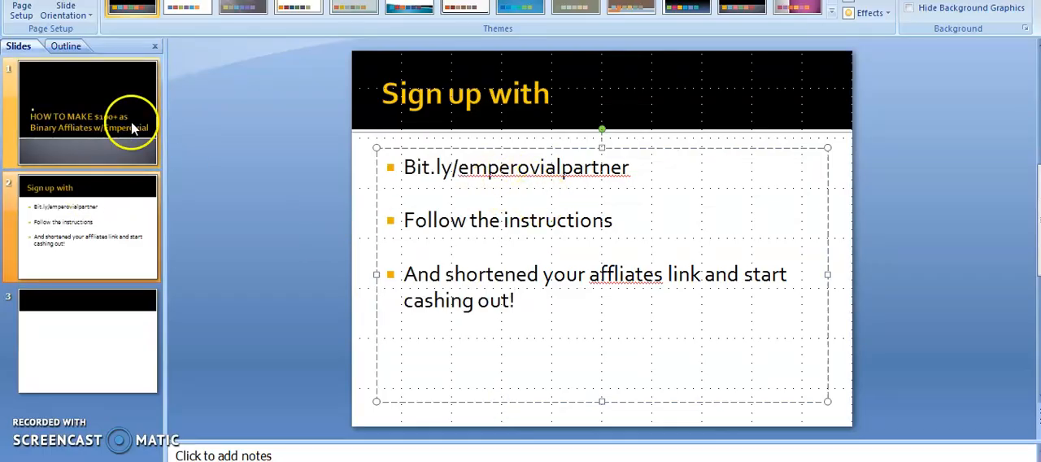
Show the 'HOW TO MAKE $100+ as Binary Affliates' title slide in PowerPoint
click(87, 113)
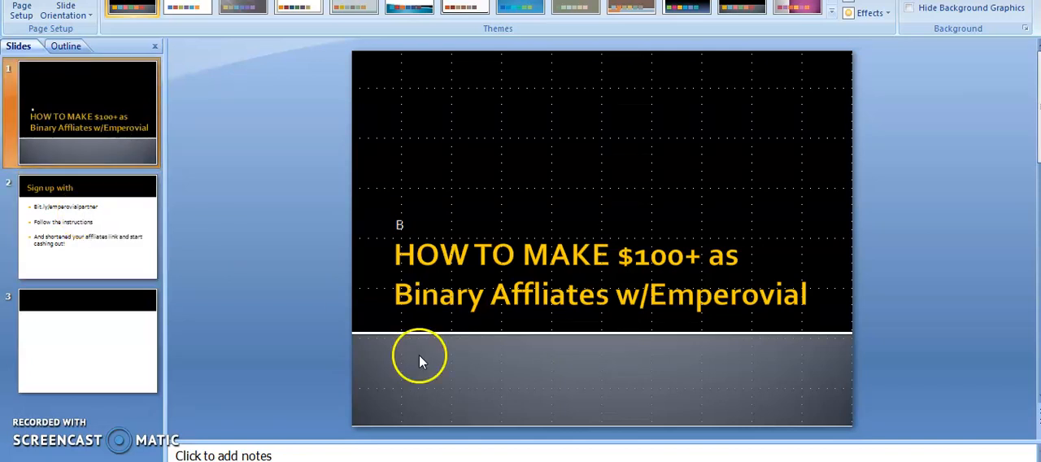
mouse_move(418, 358)
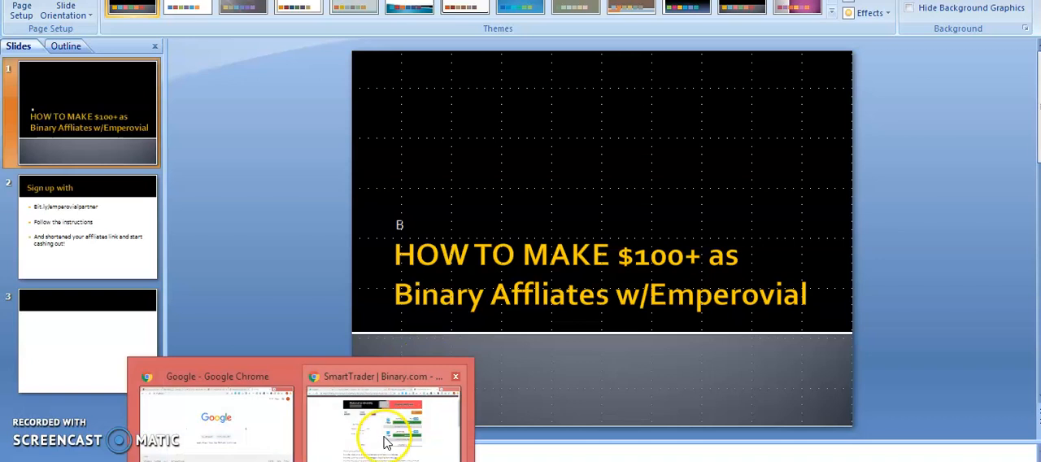
In Chrome, go to bit.ly/emperovialpartner to reach Binary.com's partner page
click(382, 419)
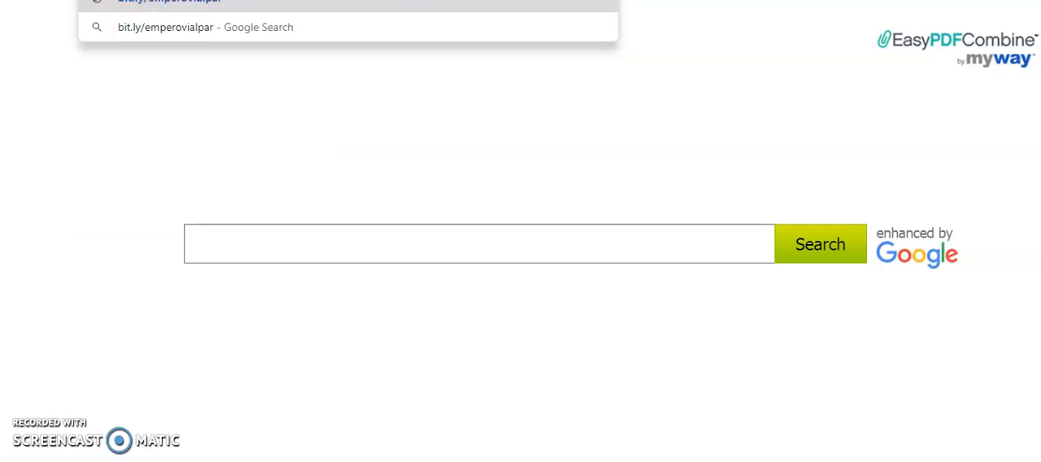
text(tner)
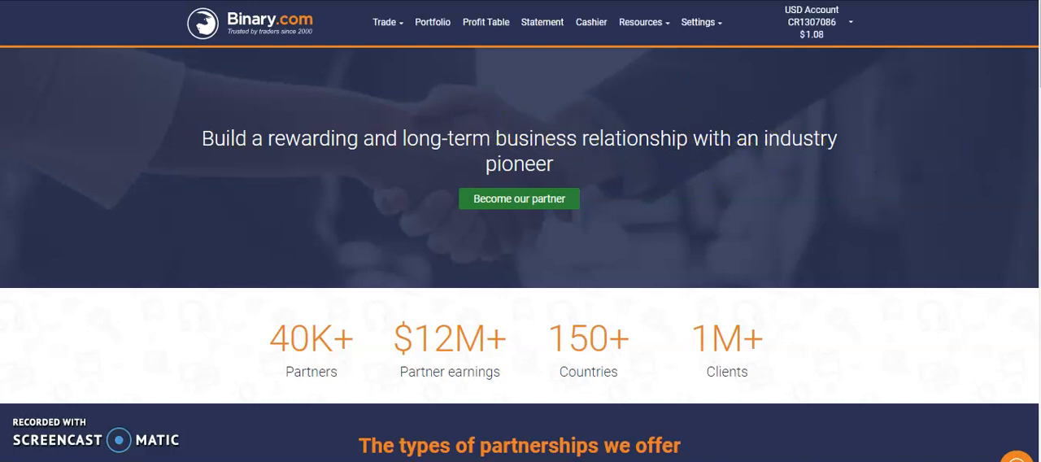
Review the Affiliate Revenue Share tiers and open the affiliate signup form
scroll(down, 3)
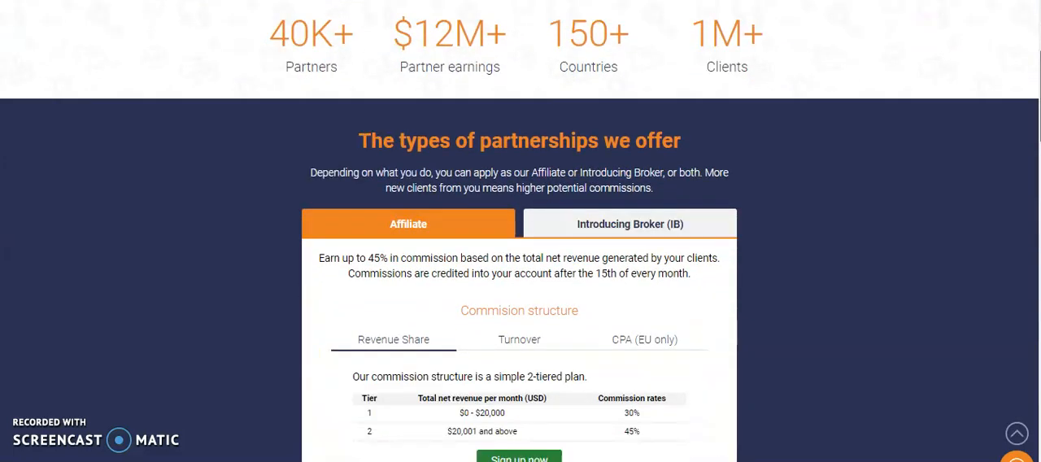
scroll(down, 3)
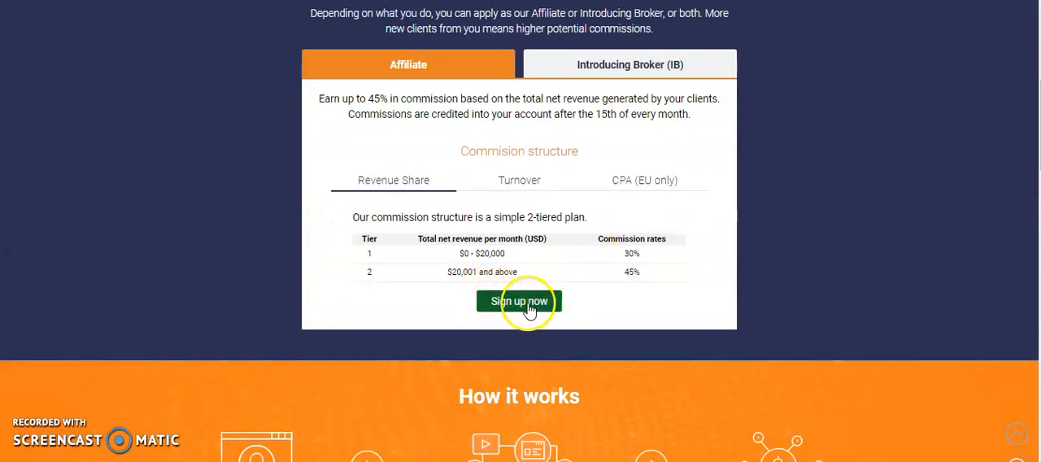
mouse_move(478, 195)
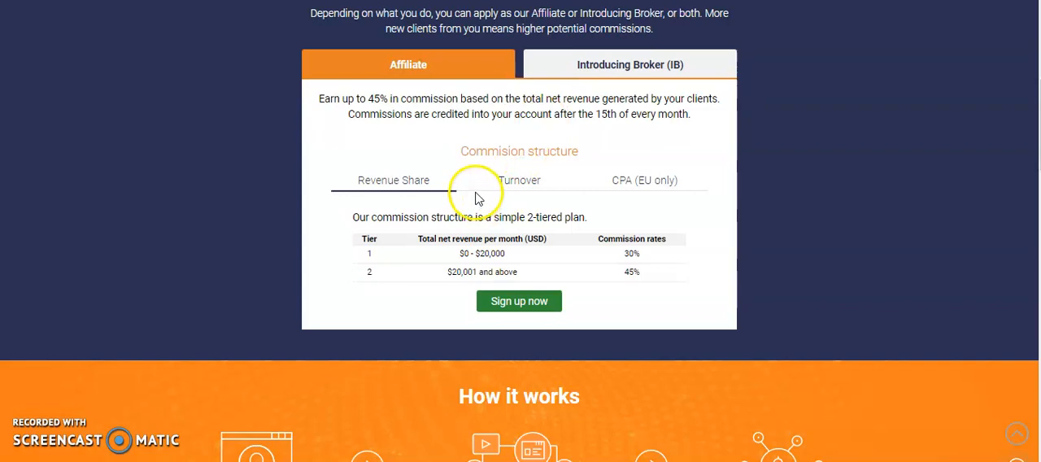
mouse_move(537, 263)
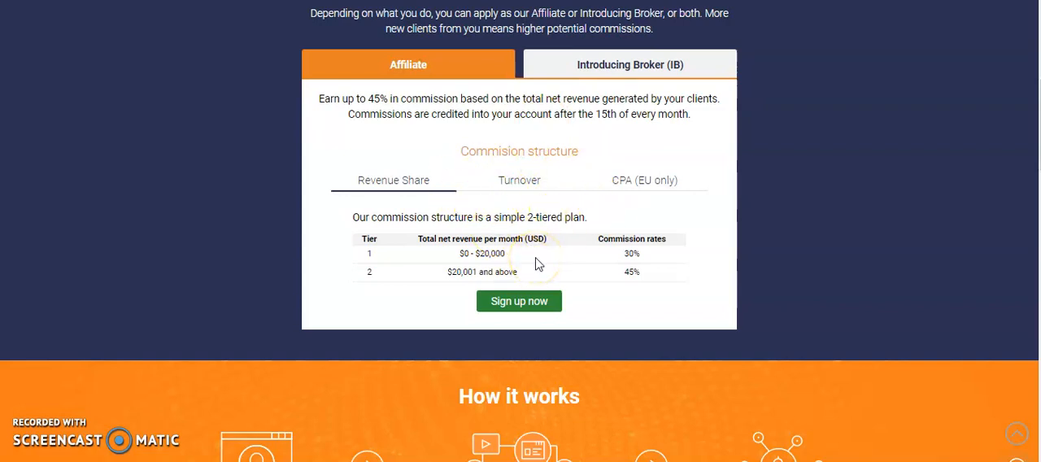
click(519, 301)
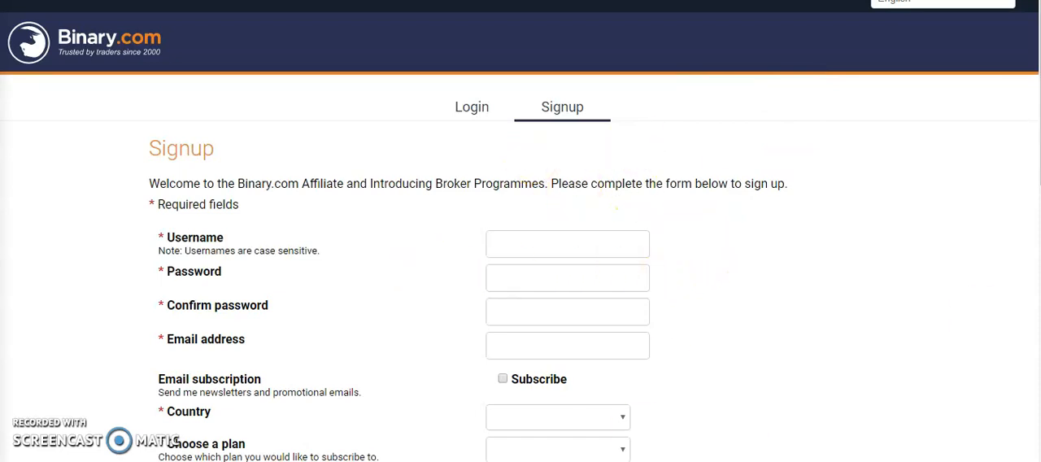
scroll(down, 3)
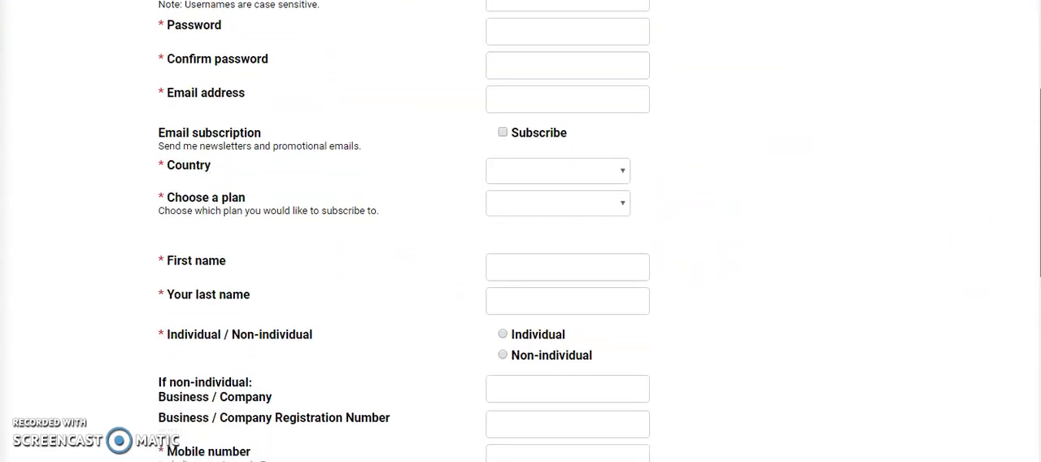
scroll(up, 3)
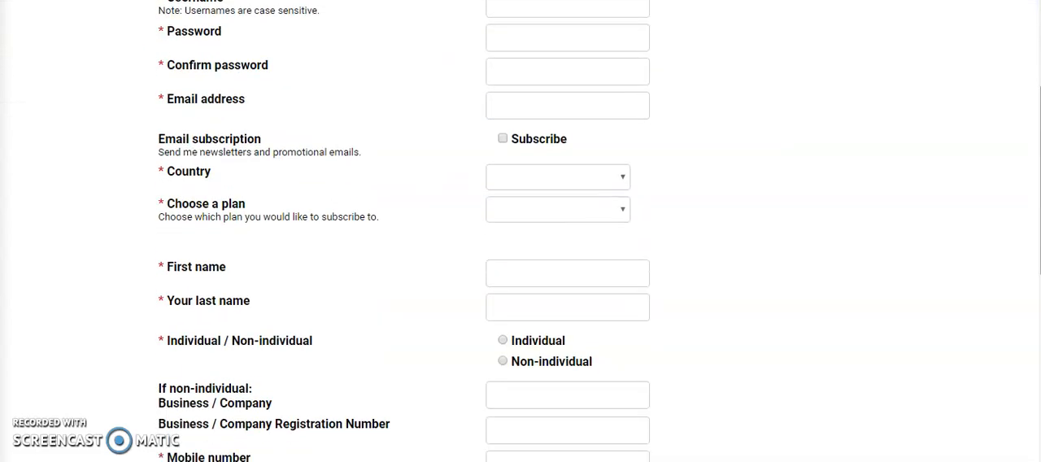
mouse_move(756, 268)
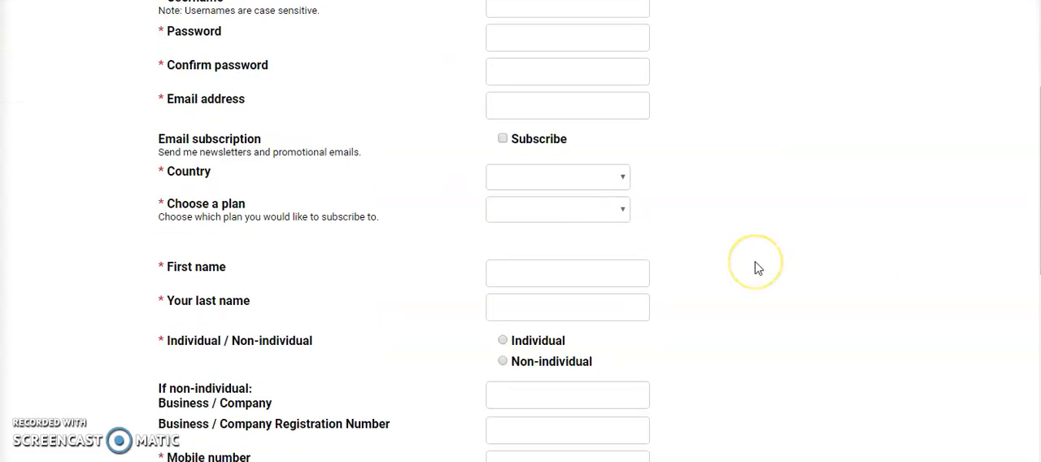
mouse_move(756, 268)
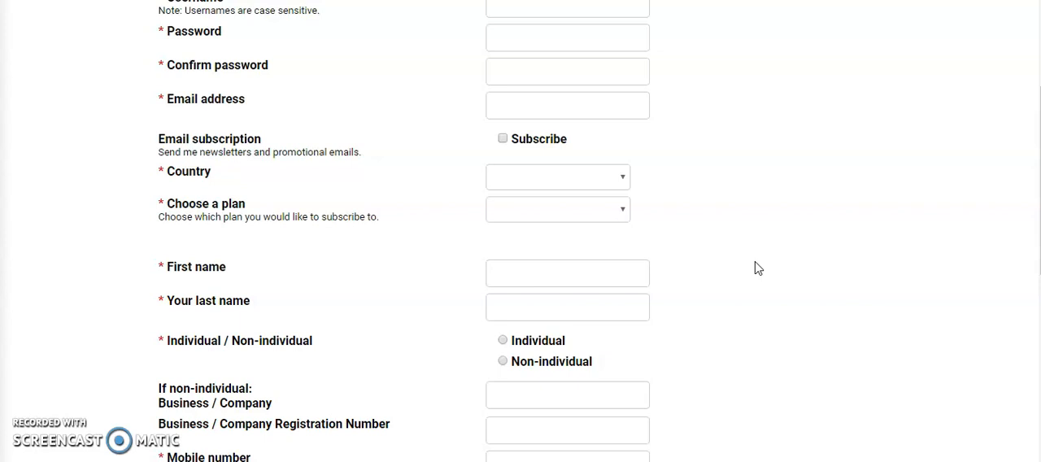
mouse_move(772, 268)
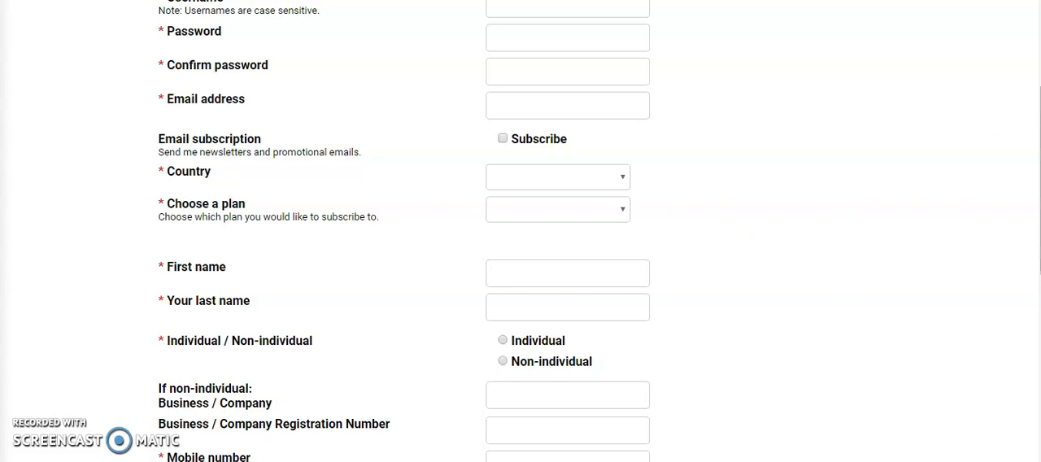
scroll(down, 3)
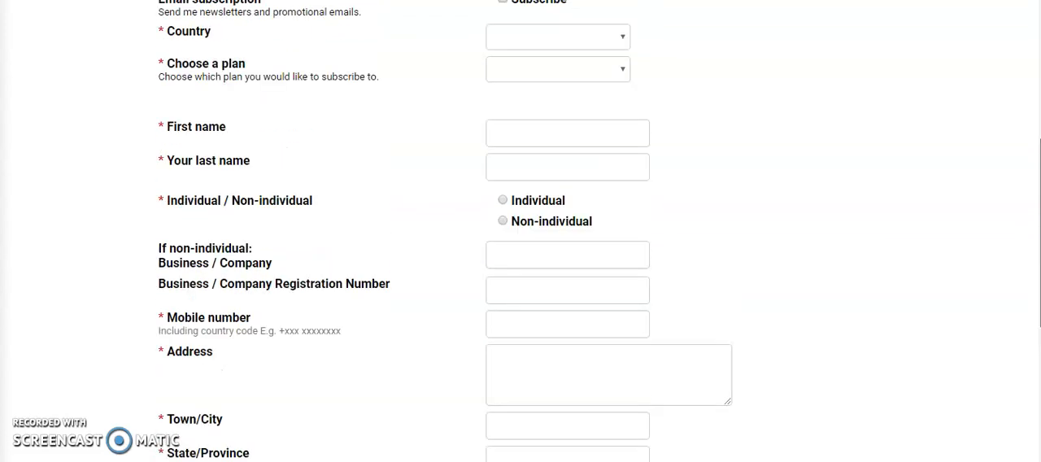
scroll(up, 3)
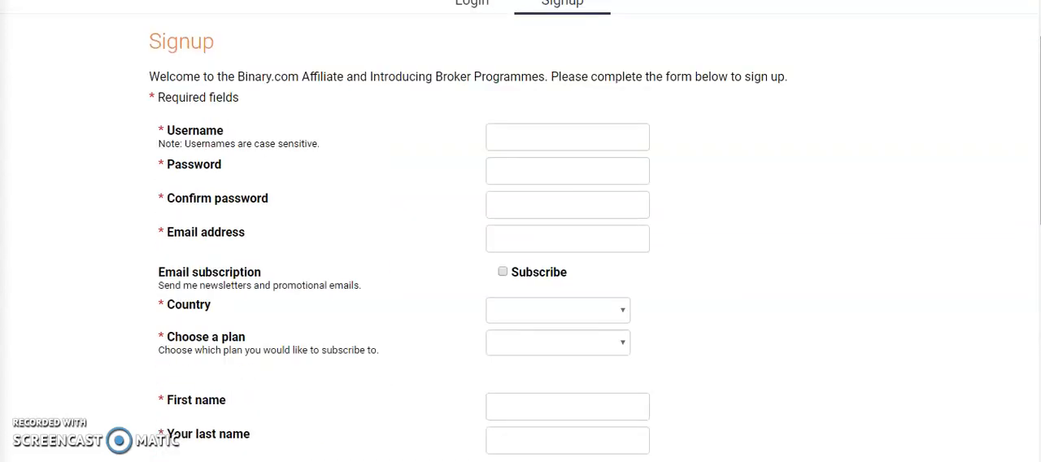
scroll(down, 3)
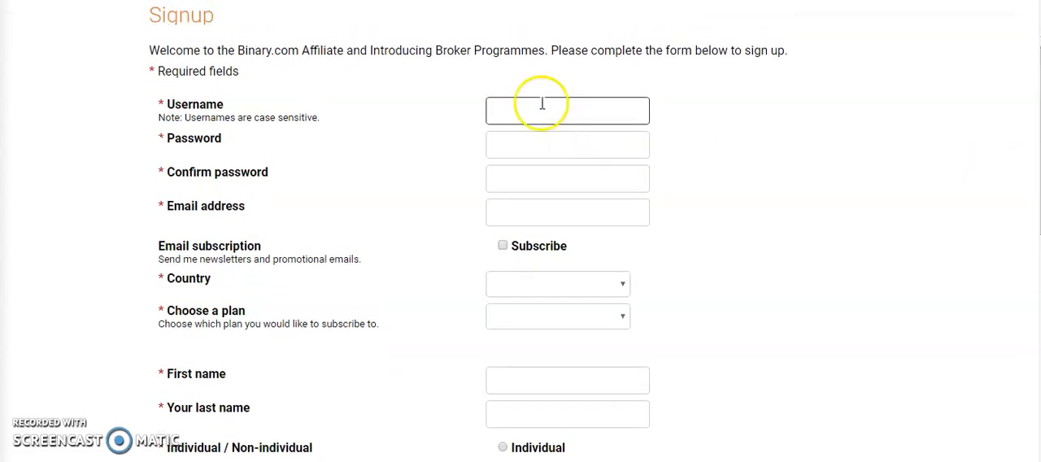
mouse_move(564, 245)
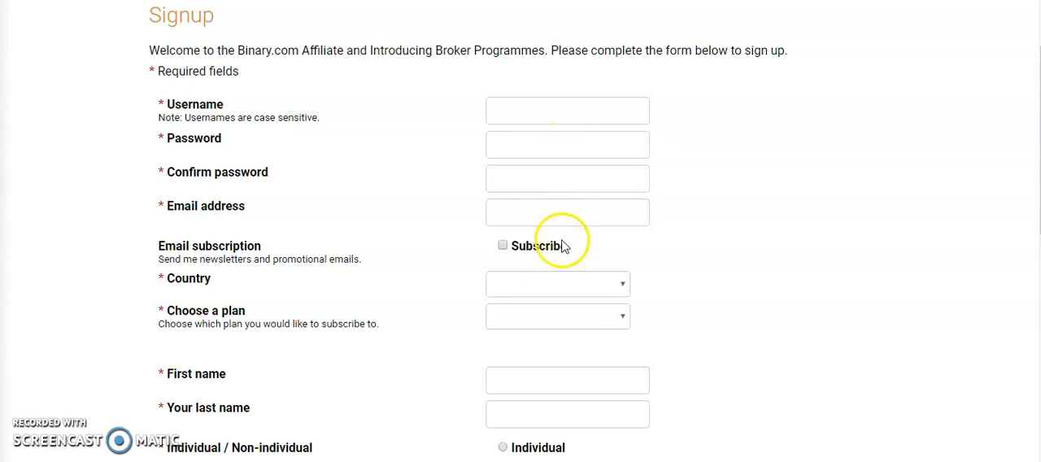
click(557, 284)
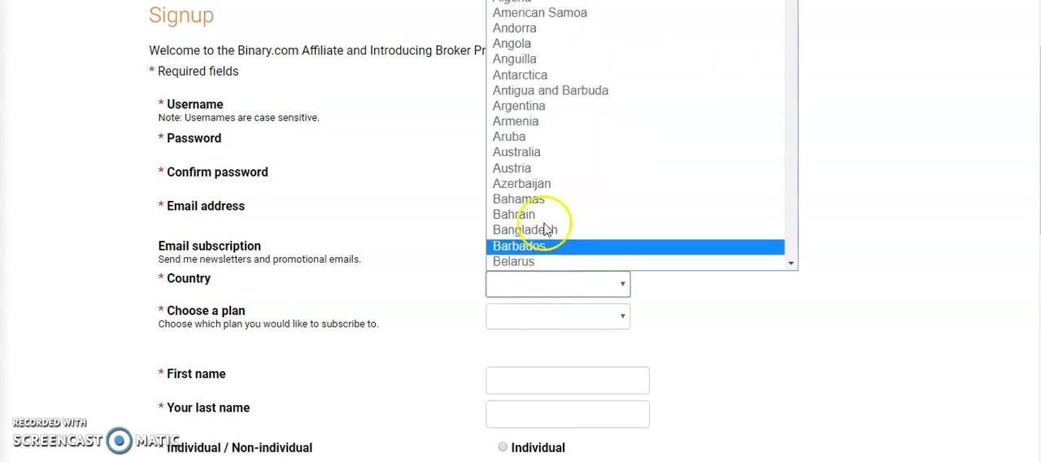
click(557, 316)
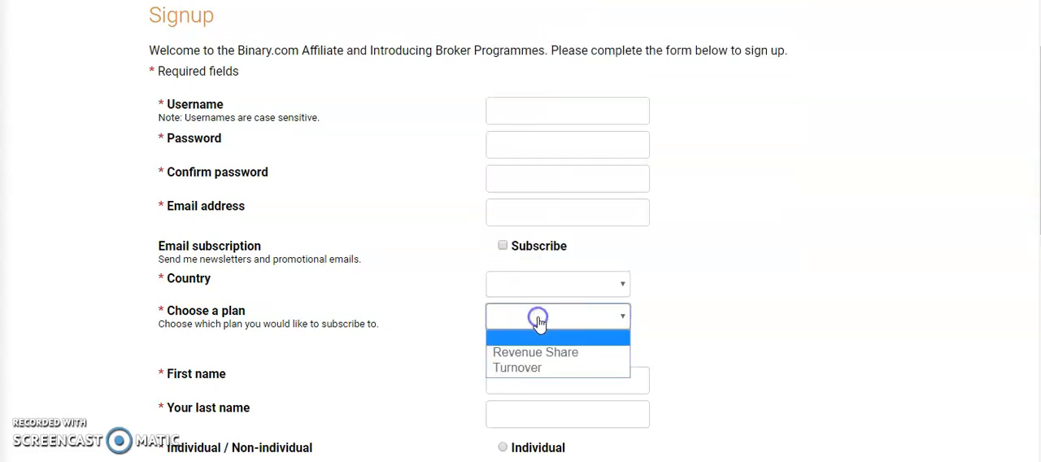
click(535, 352)
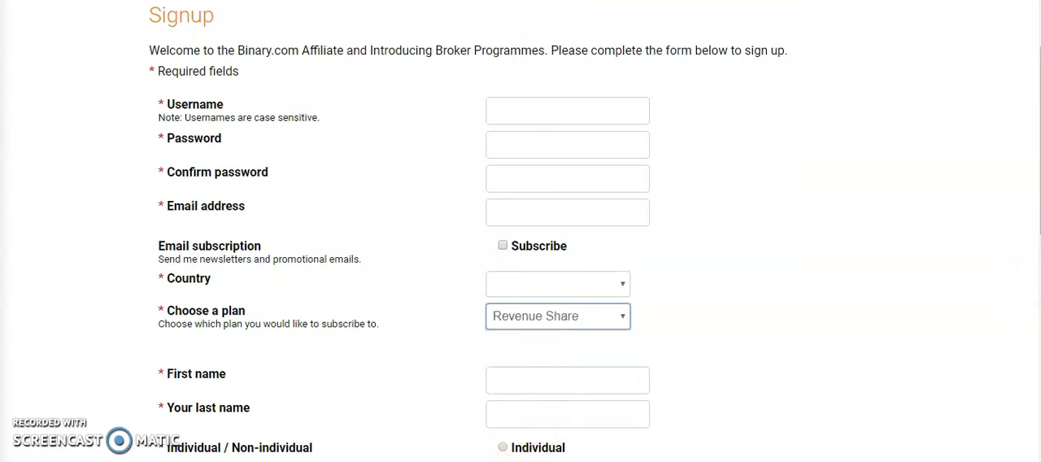
scroll(down, 3)
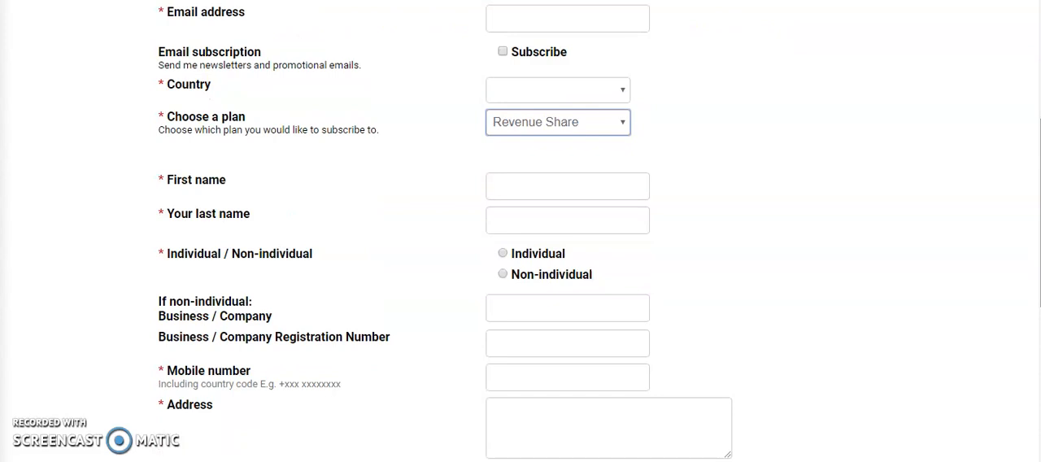
scroll(down, 3)
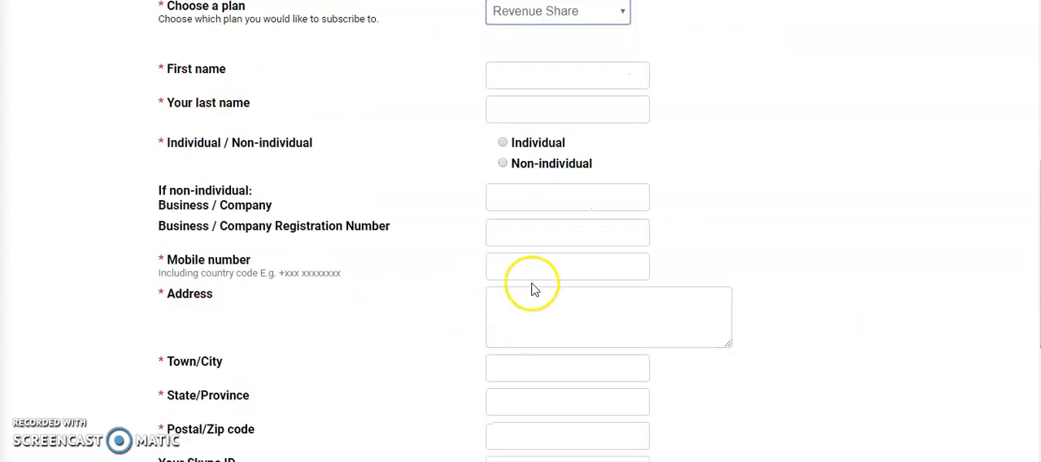
mouse_move(145, 407)
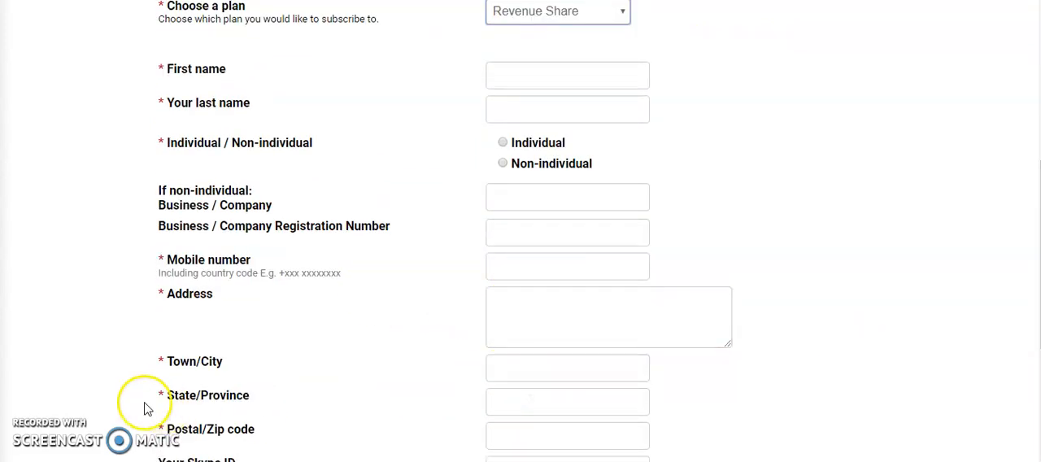
click(566, 401)
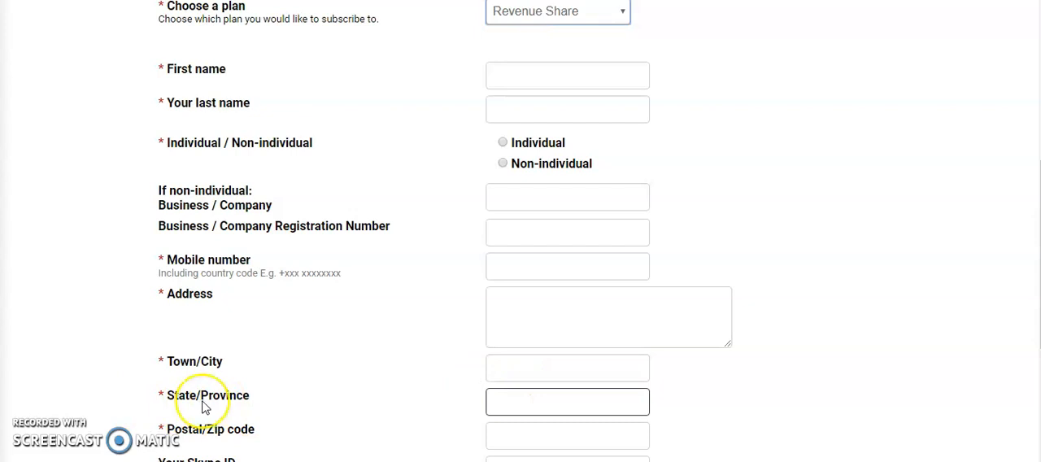
mouse_move(203, 404)
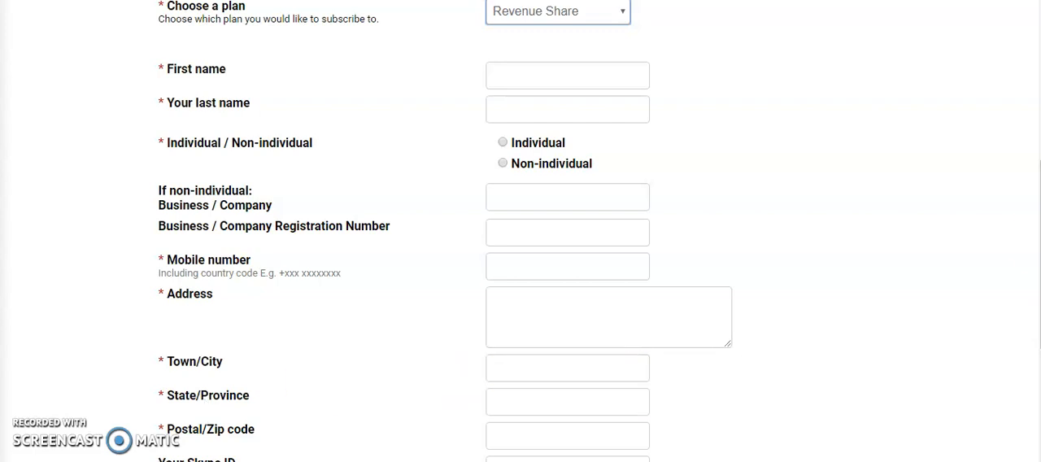
scroll(down, 3)
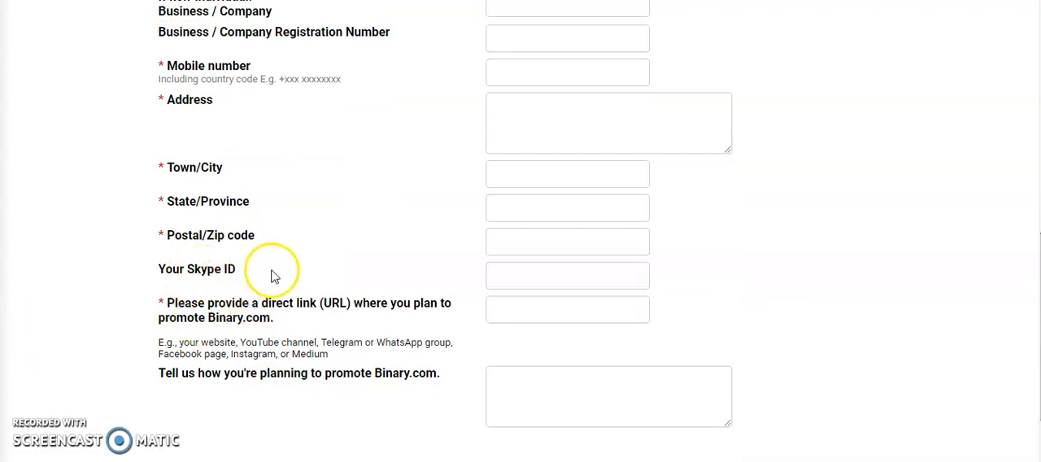
click(567, 309)
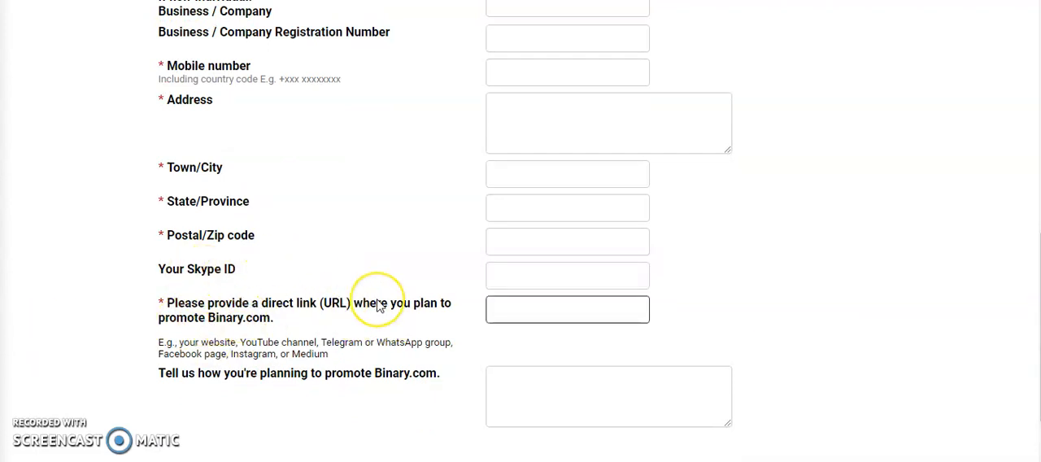
mouse_move(378, 306)
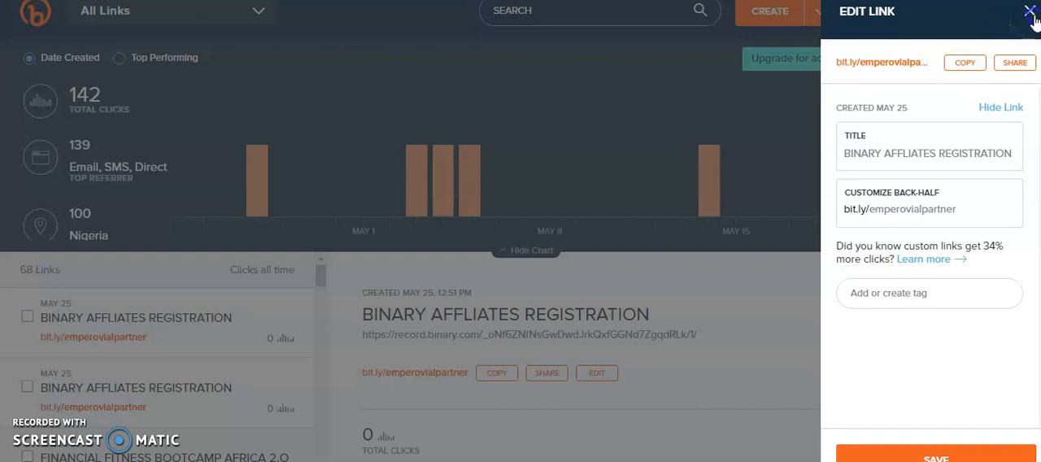
Close Bitly's Edit Link panel, glance at Create Link, then return to the signup form
click(1030, 11)
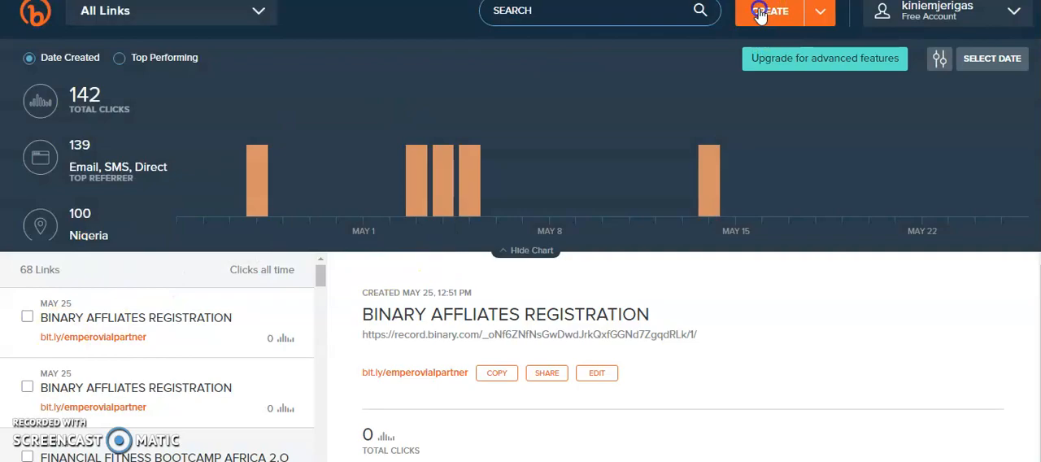
click(767, 10)
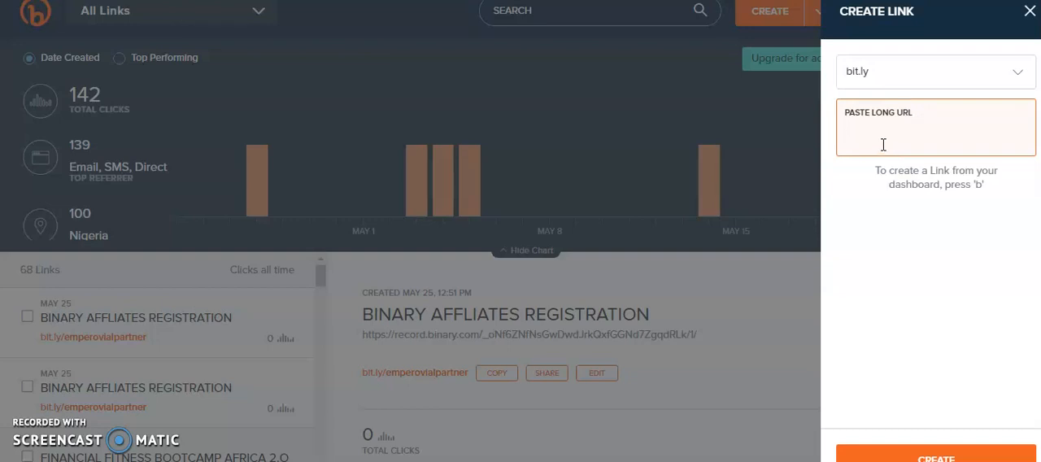
mouse_move(752, 178)
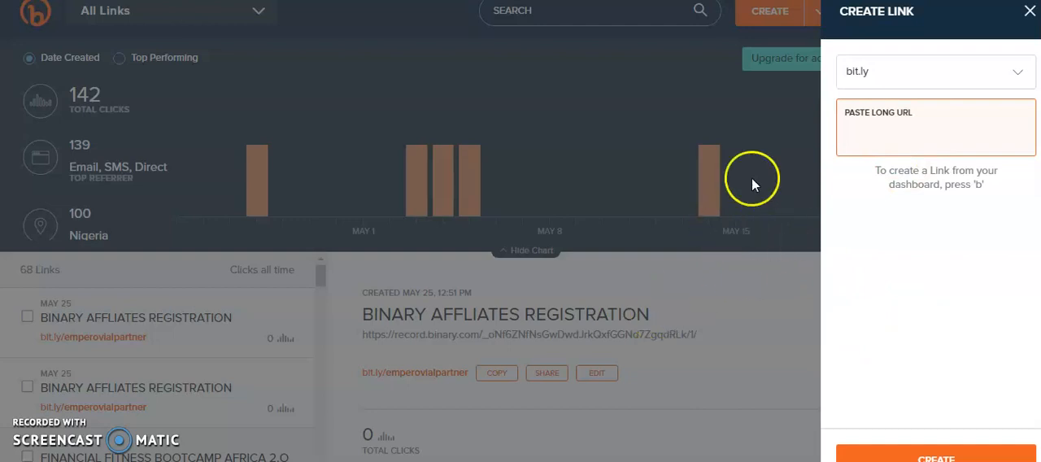
mouse_move(905, 294)
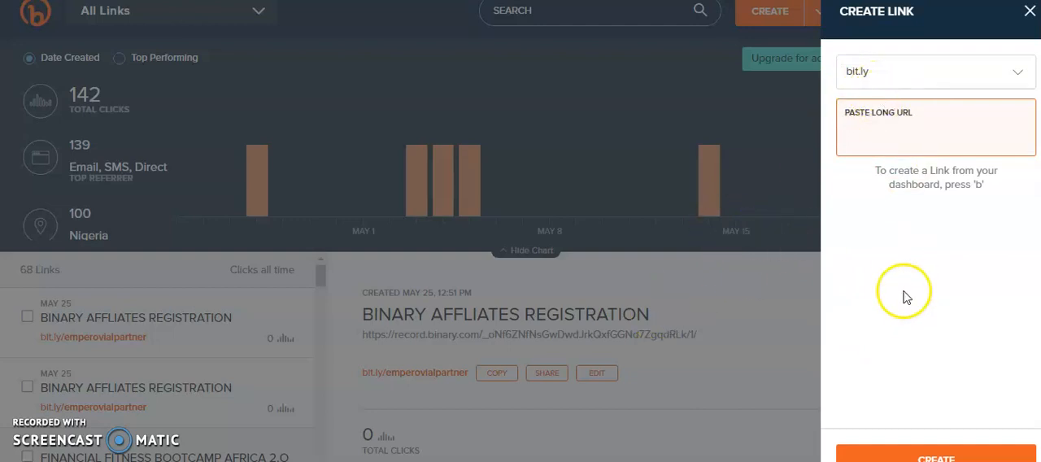
click(935, 130)
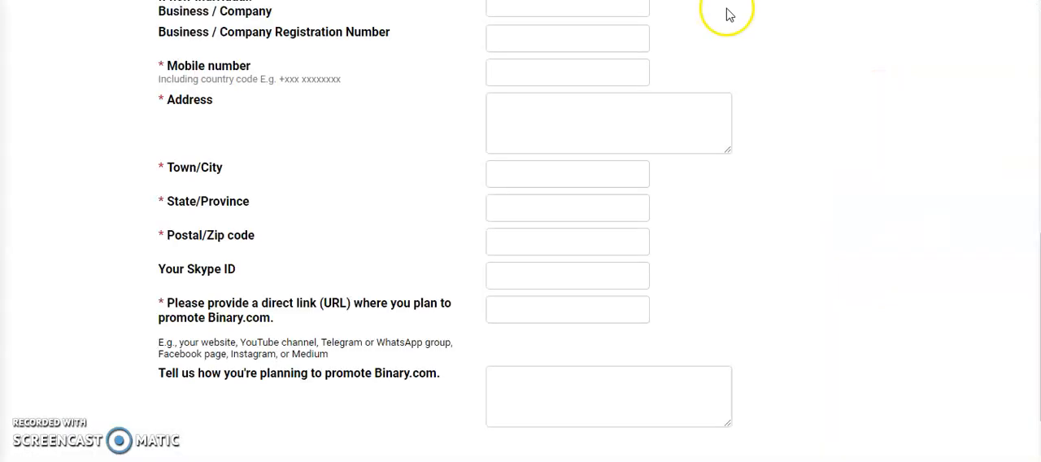
mouse_move(384, 356)
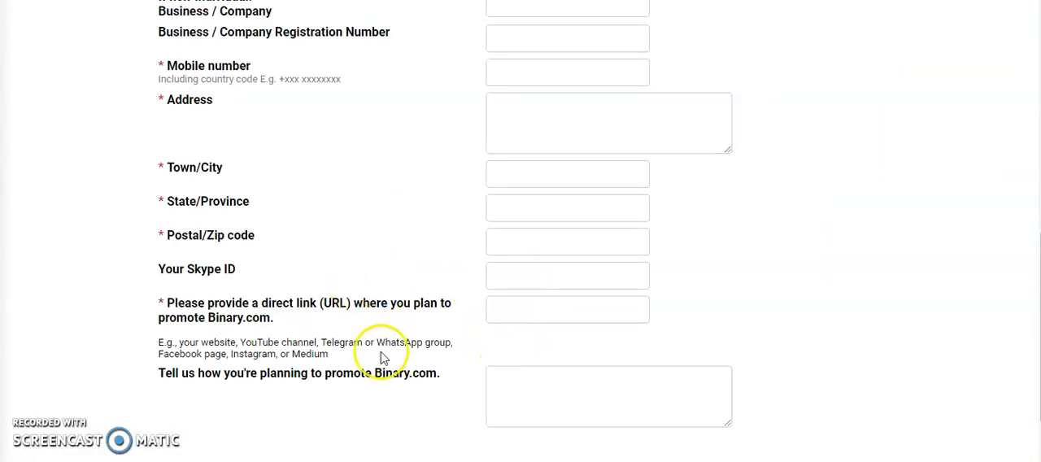
click(608, 397)
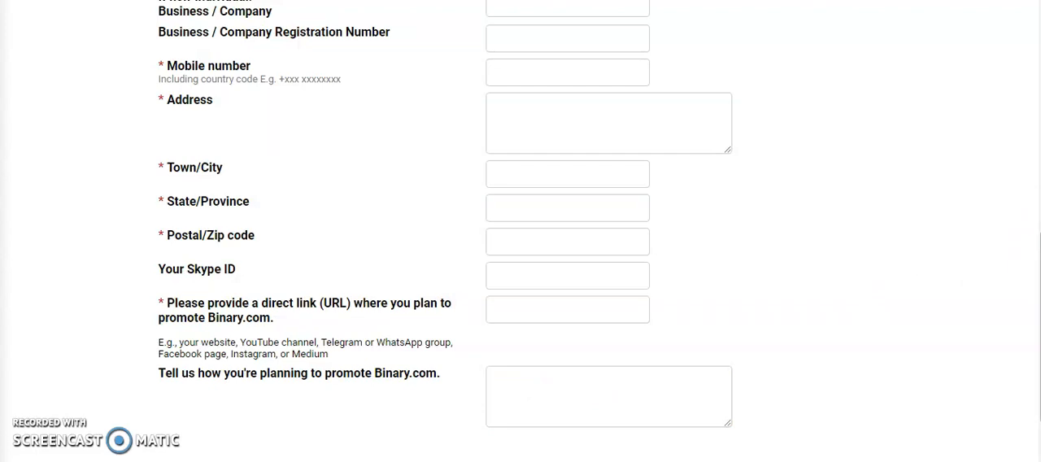
scroll(down, 3)
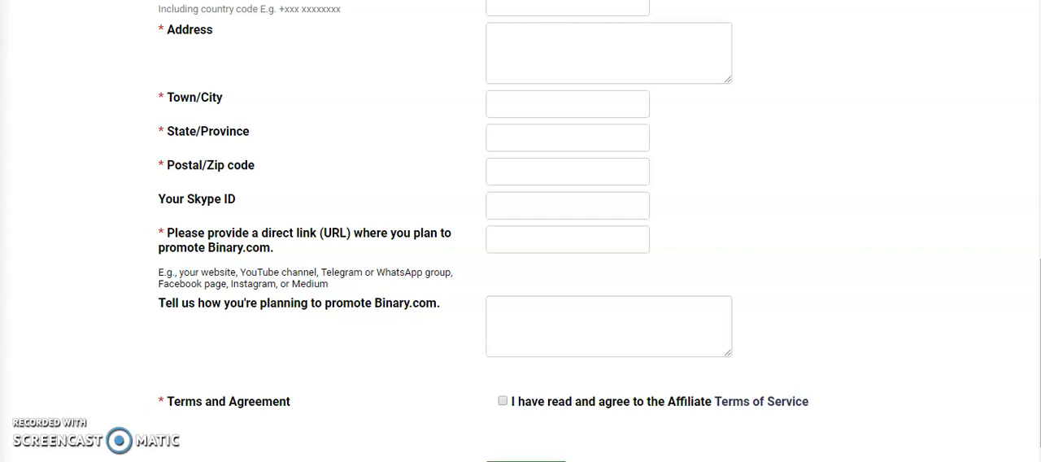
mouse_move(572, 428)
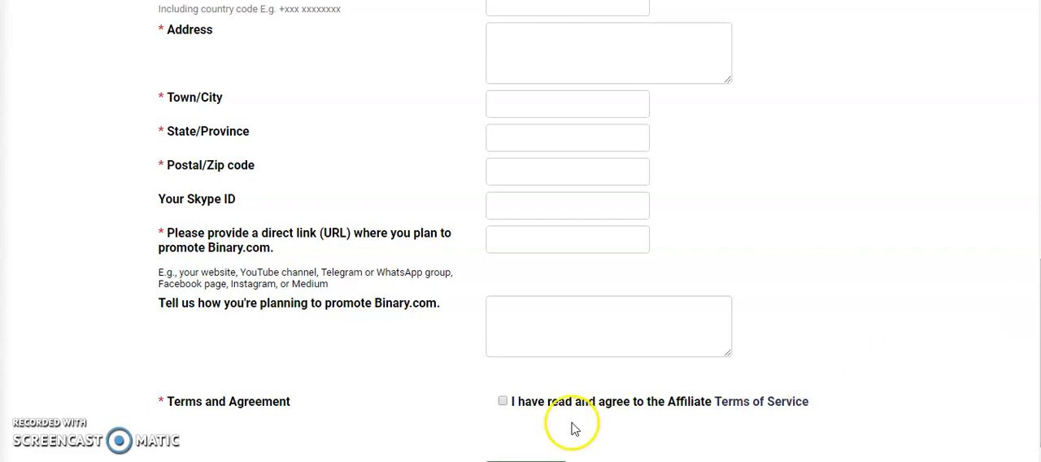
mouse_move(573, 427)
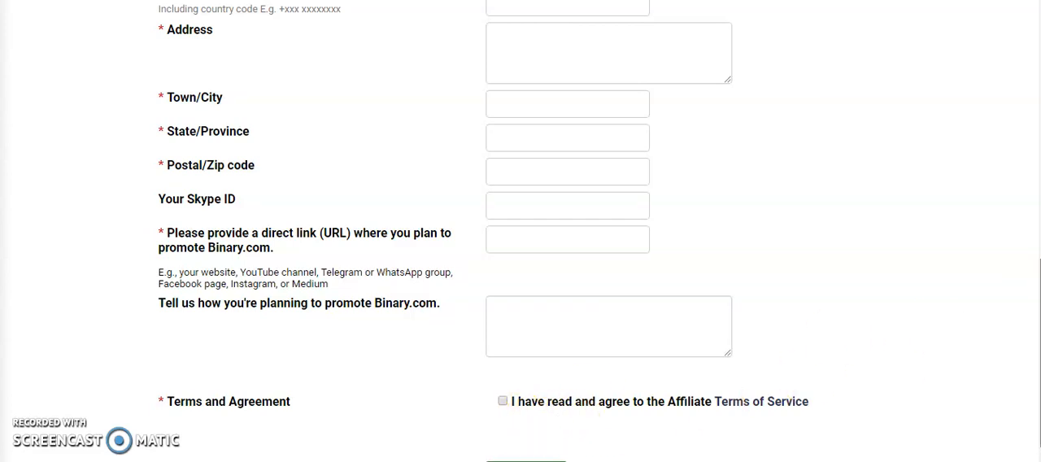
scroll(down, 3)
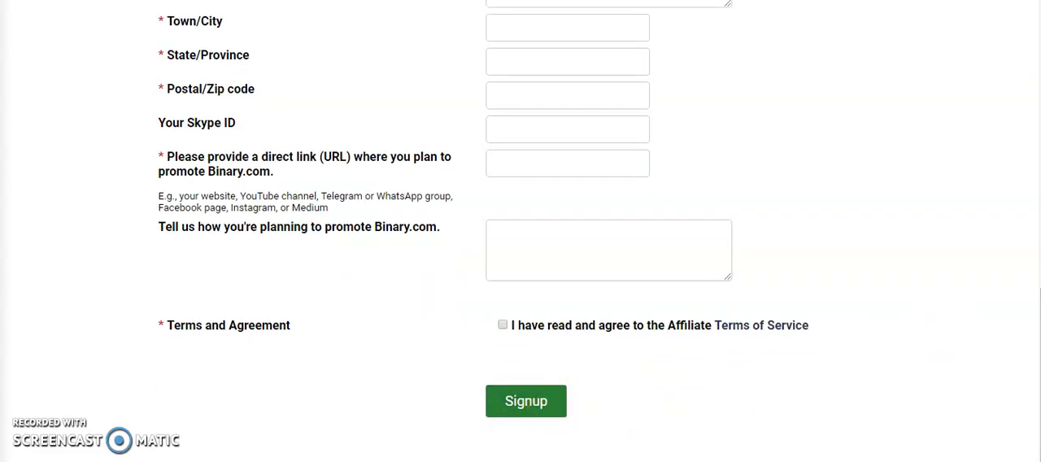
scroll(up, 3)
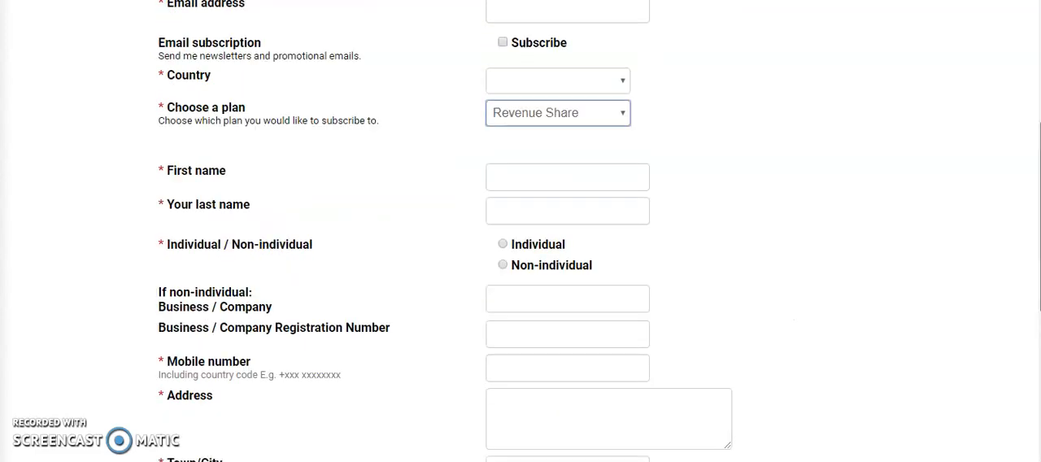
scroll(up, 3)
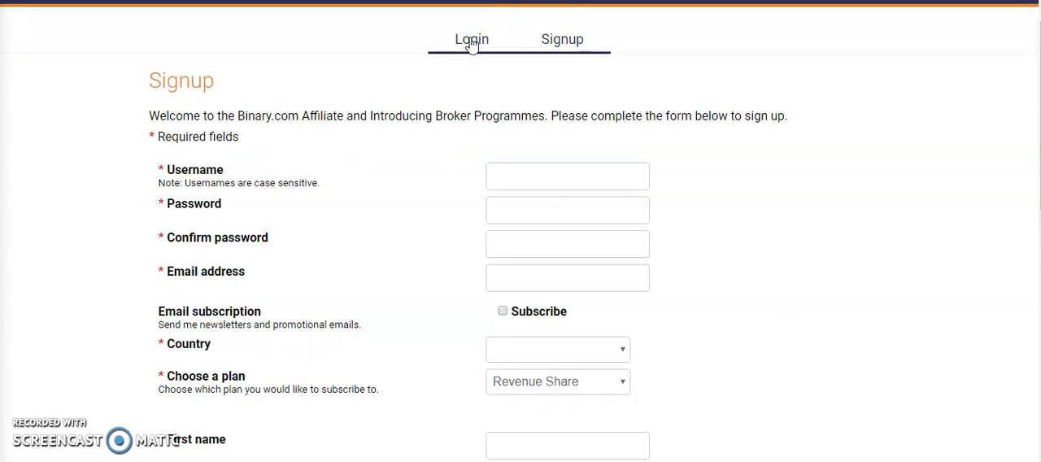
Log in to the Binary.com affiliate dashboard from the Login tab
click(472, 39)
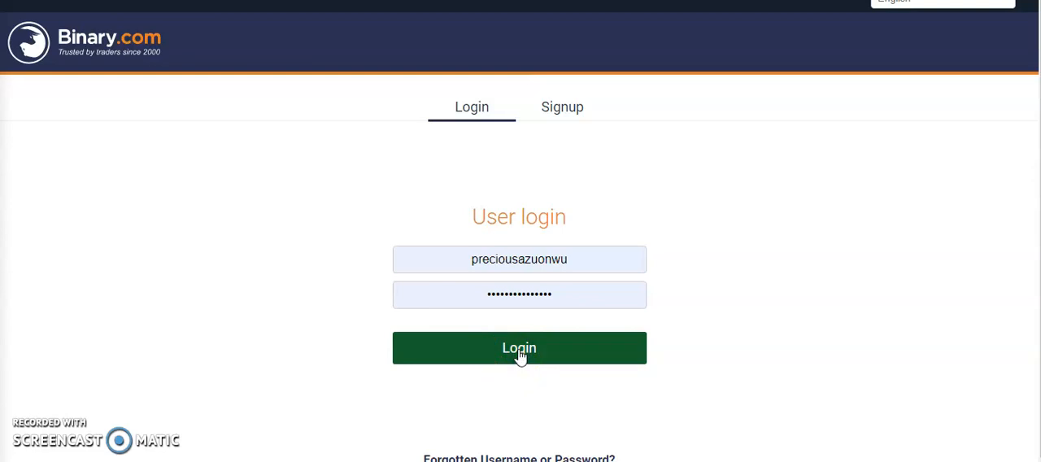
click(519, 347)
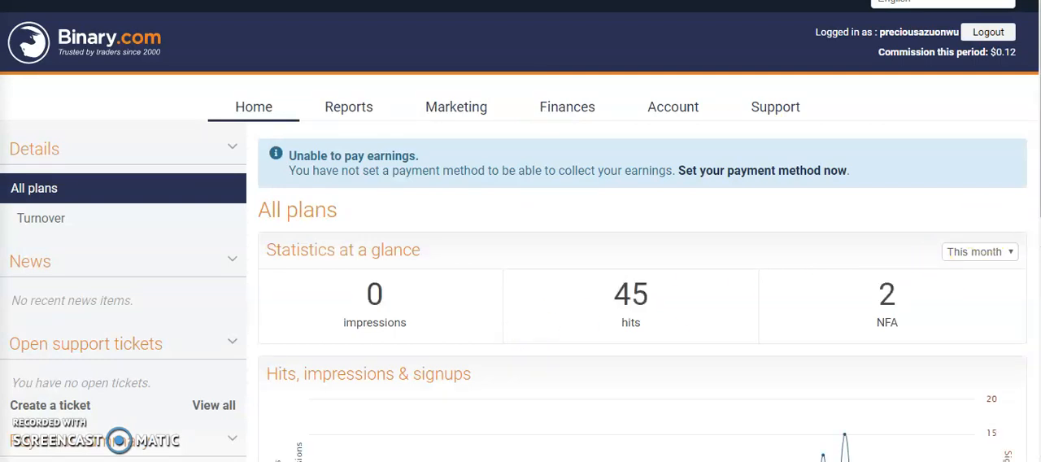
scroll(down, 3)
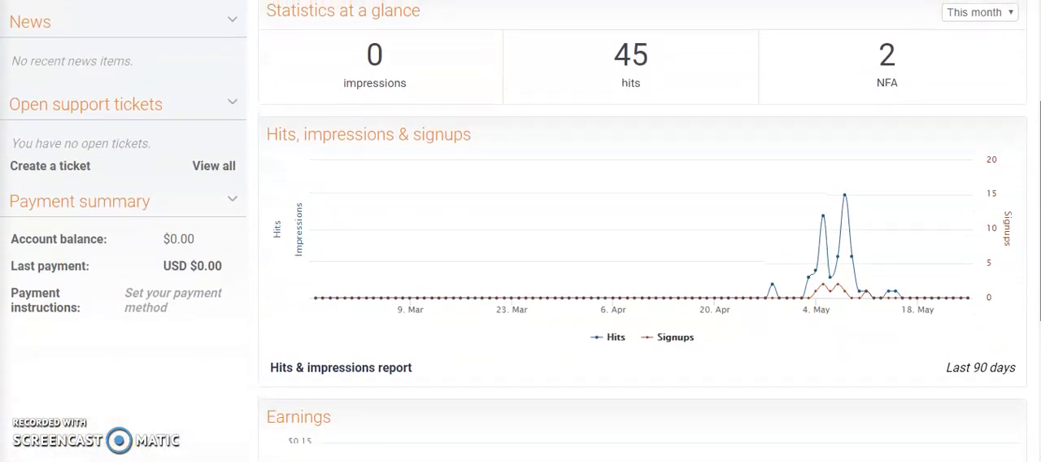
scroll(down, 3)
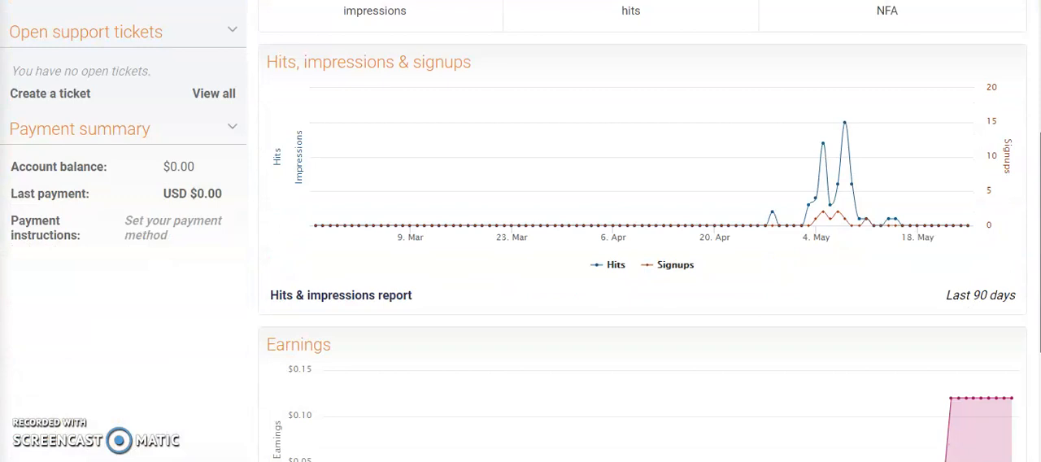
scroll(up, 3)
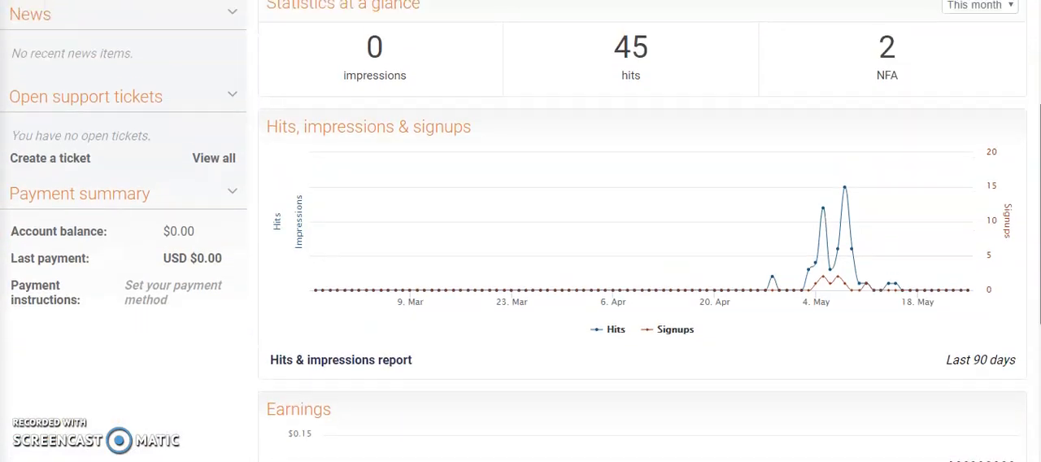
scroll(up, 3)
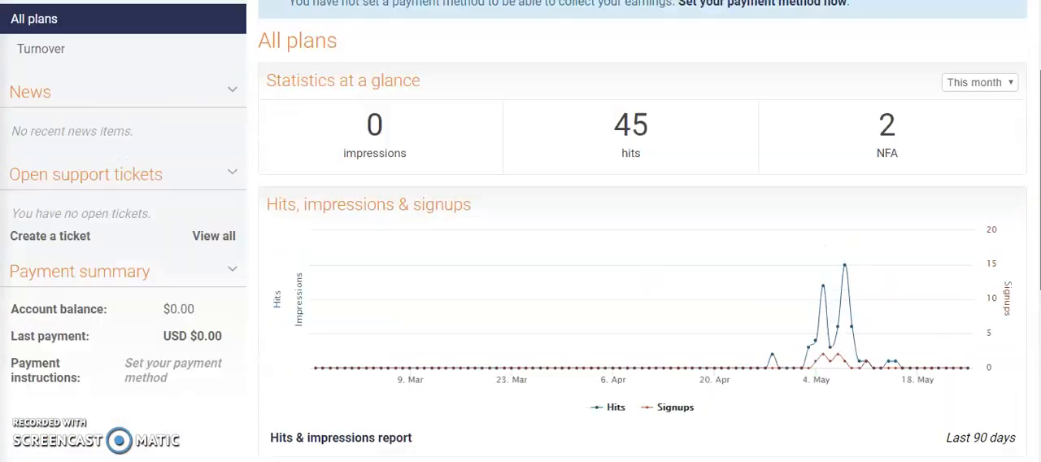
scroll(up, 3)
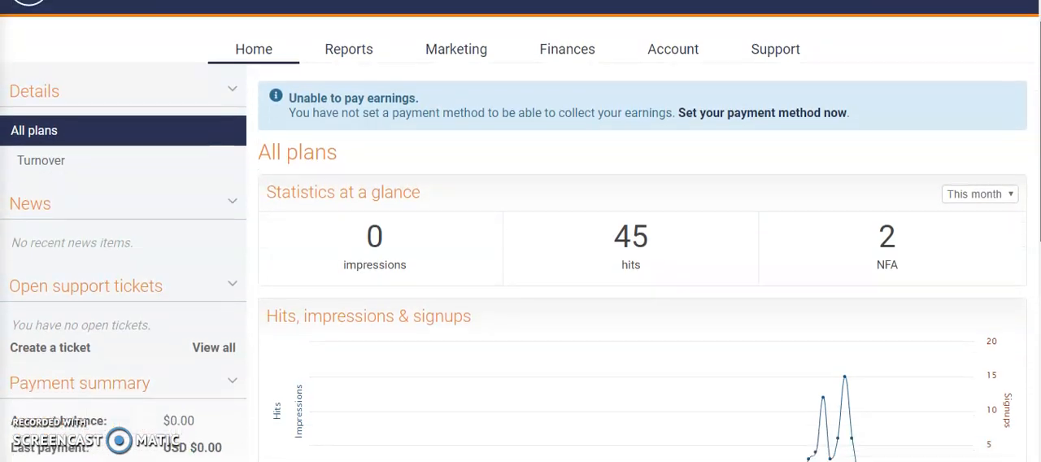
scroll(down, 3)
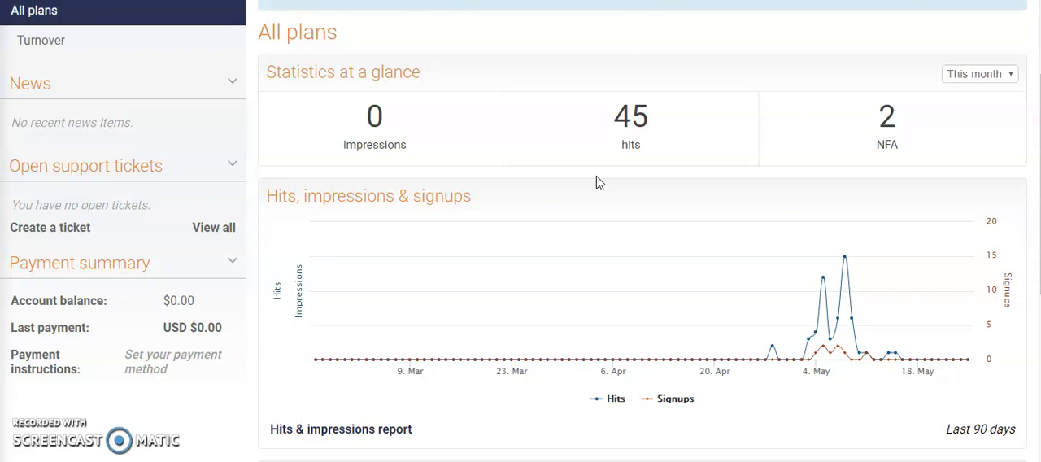
mouse_move(600, 182)
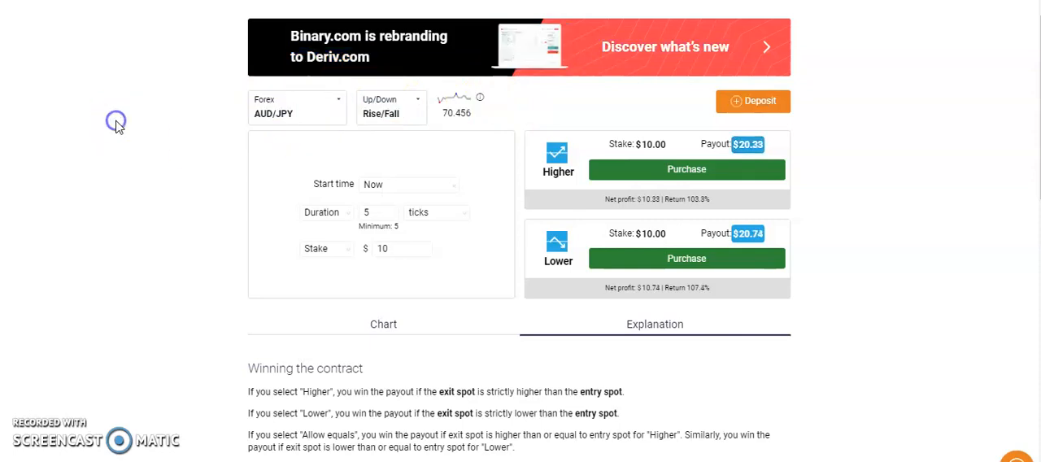
Choose the Volatility 75 Index from Synthetic Indices as the trading market
click(297, 107)
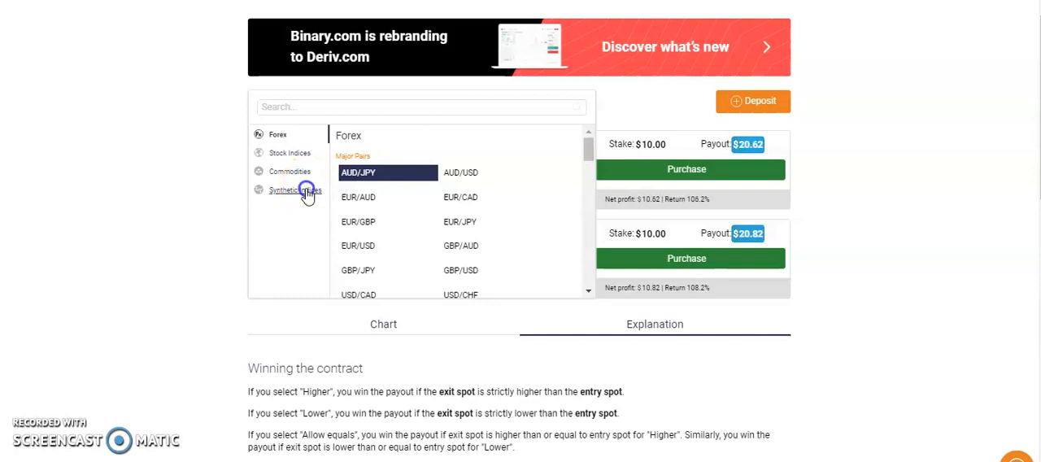
click(285, 189)
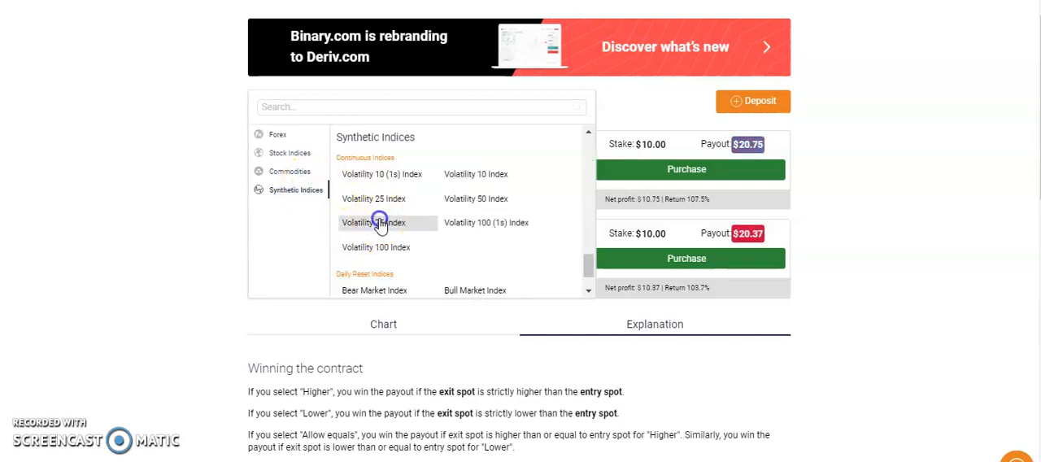
click(376, 222)
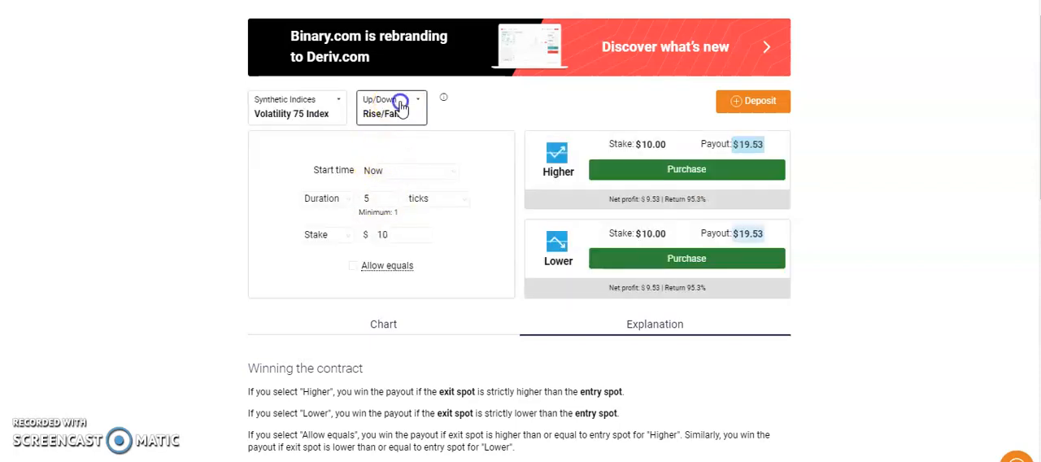
Make it a Higher/Lower contract with +287.8760 barrier offset and show the chart
click(417, 99)
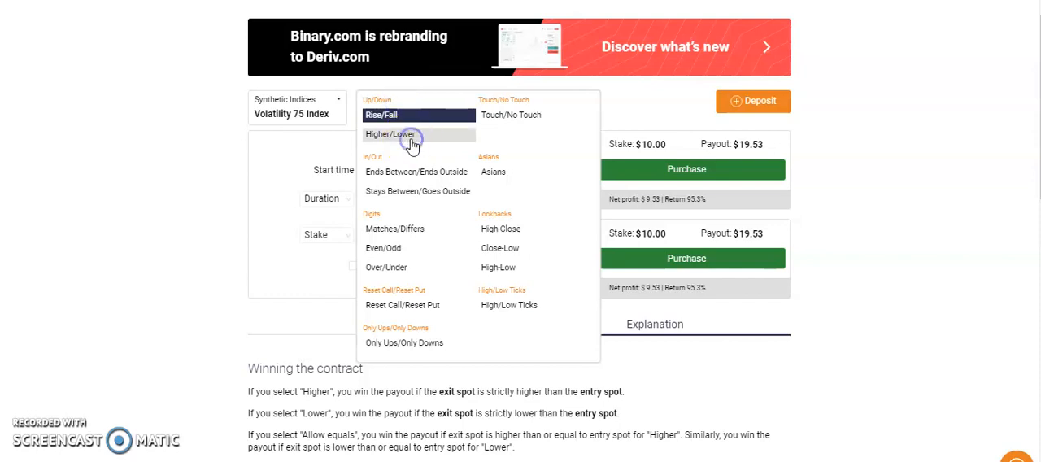
click(390, 134)
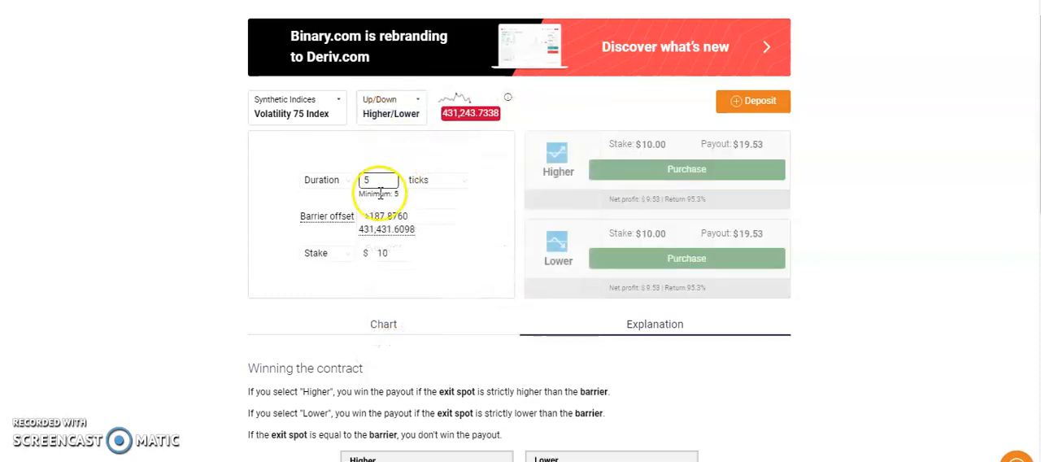
click(406, 215)
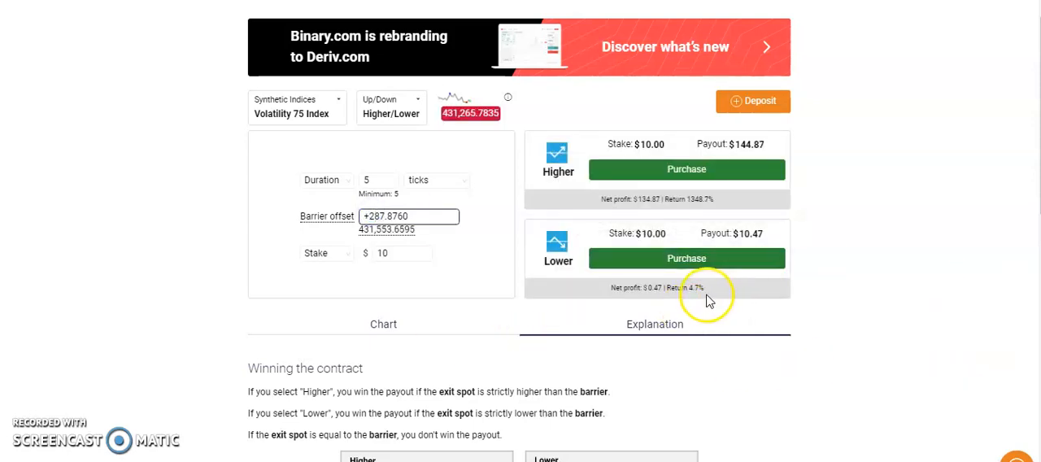
click(383, 323)
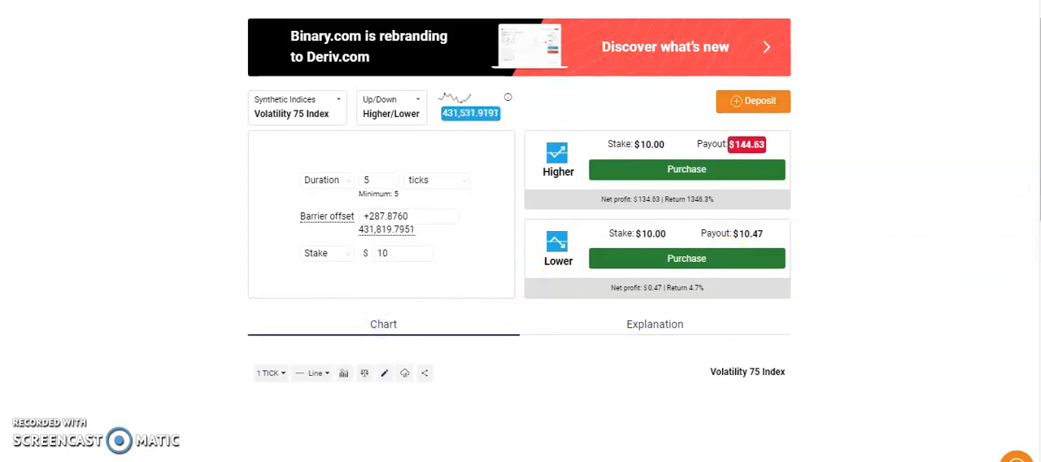
scroll(down, 3)
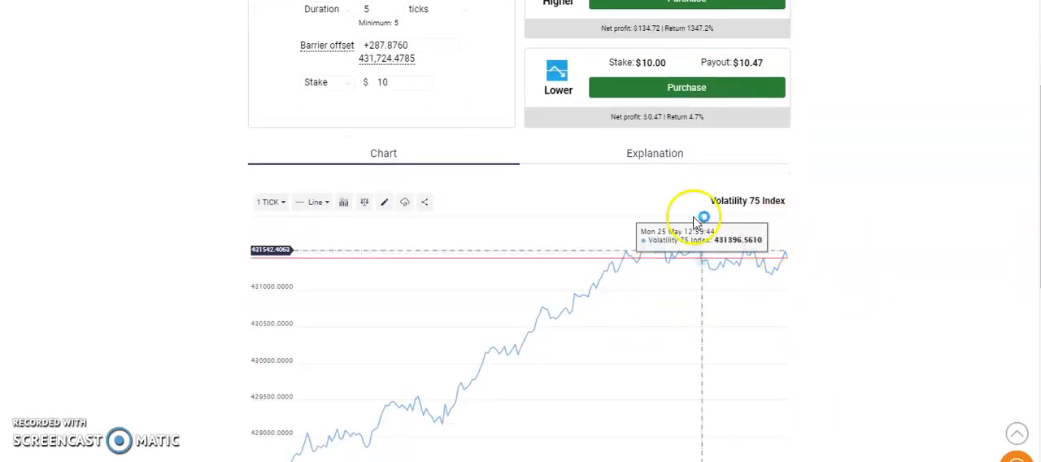
mouse_move(972, 260)
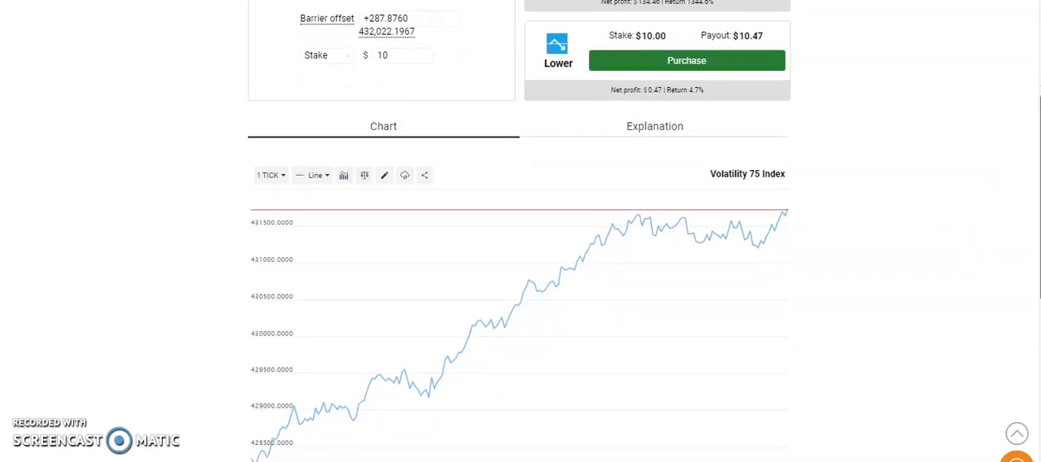
scroll(down, 3)
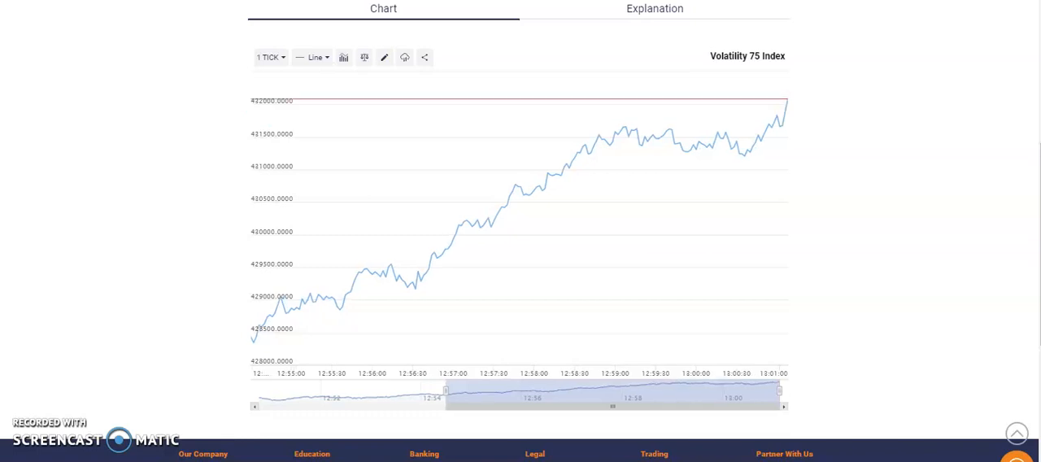
scroll(down, 3)
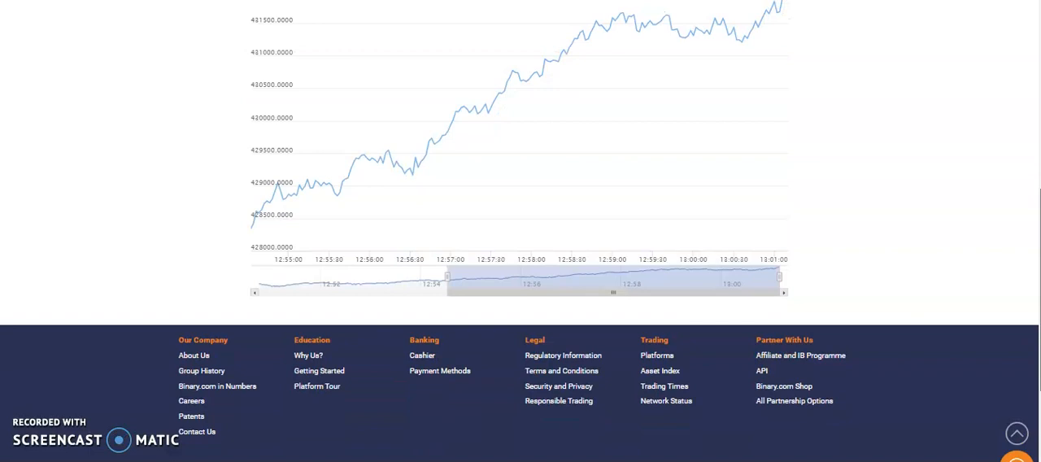
scroll(up, 3)
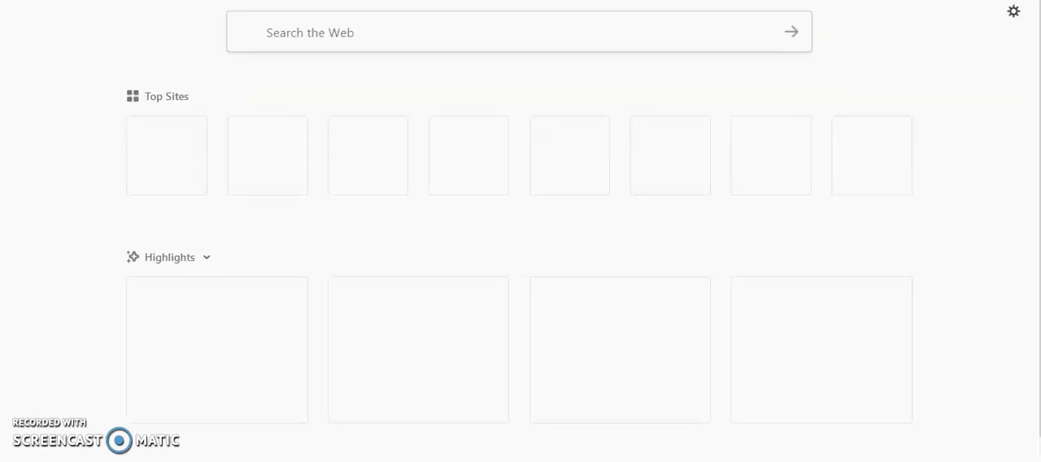
mouse_move(724, 8)
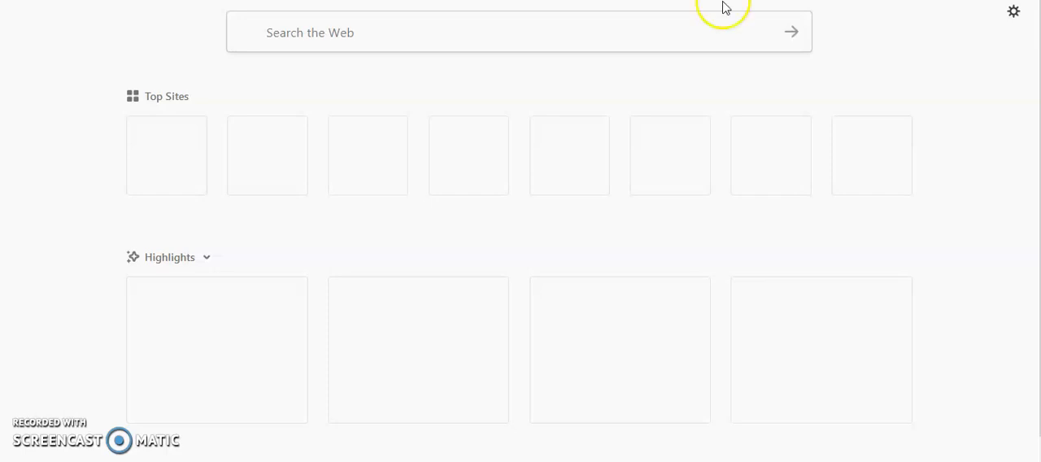
mouse_move(291, 251)
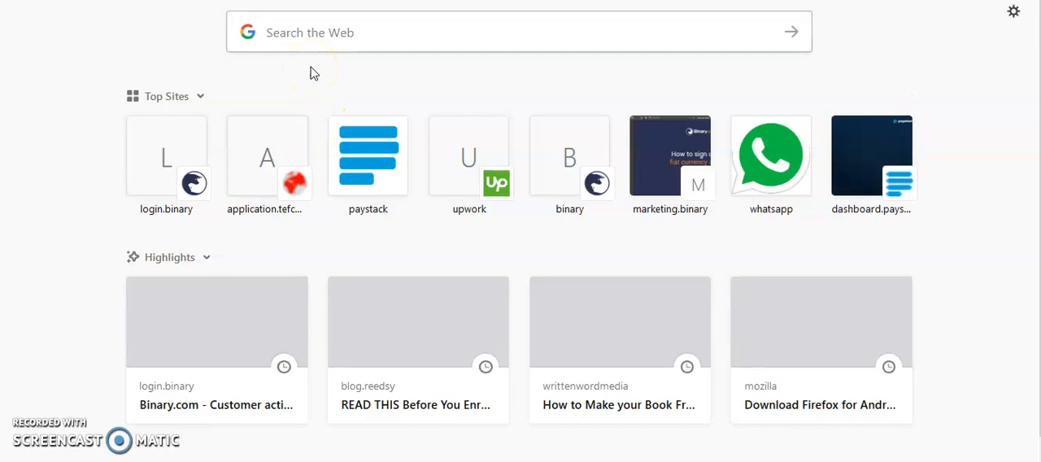
mouse_move(341, 69)
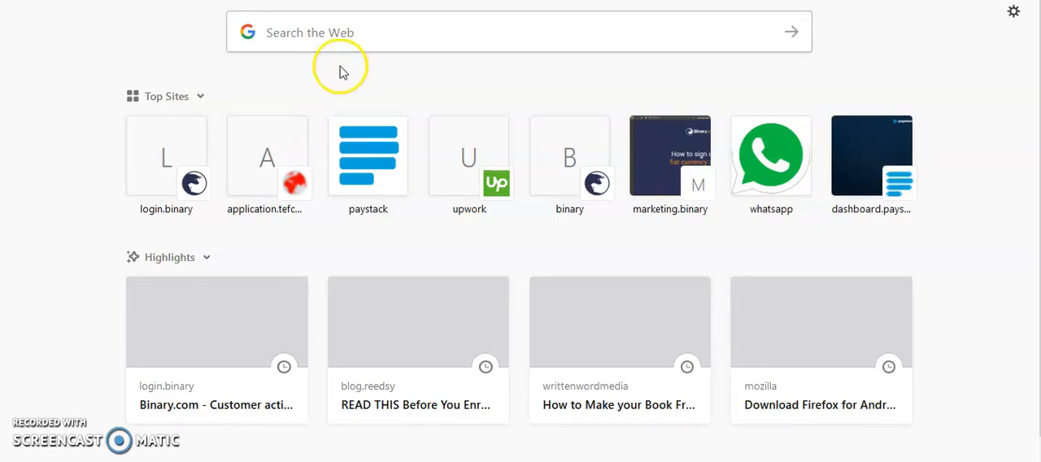
mouse_move(340, 120)
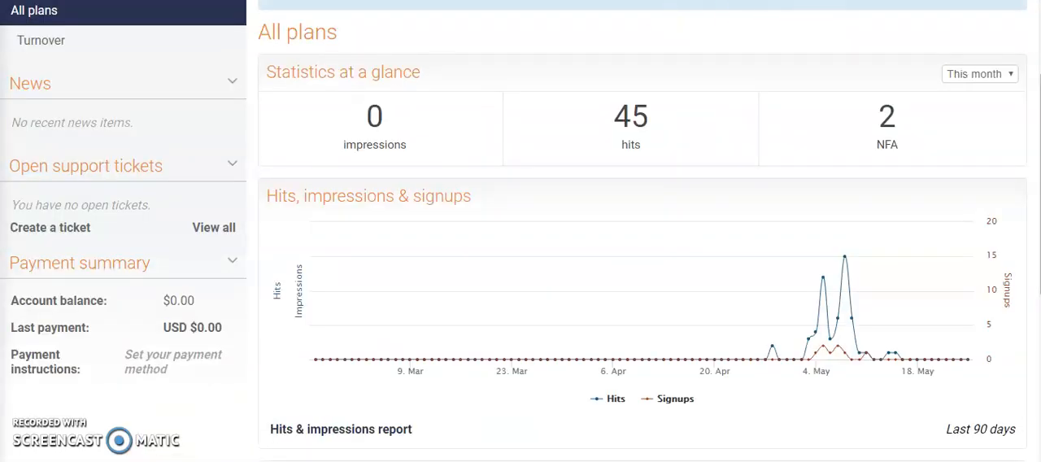
scroll(up, 3)
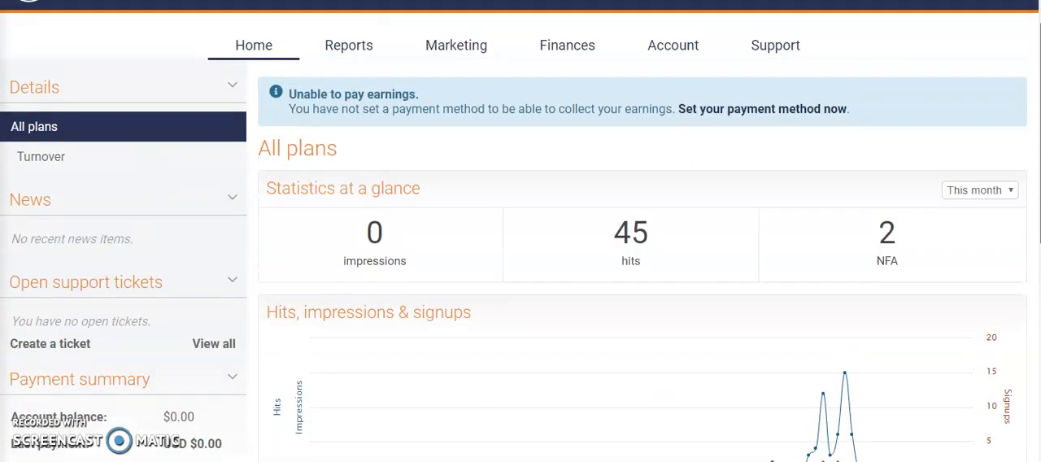
scroll(down, 3)
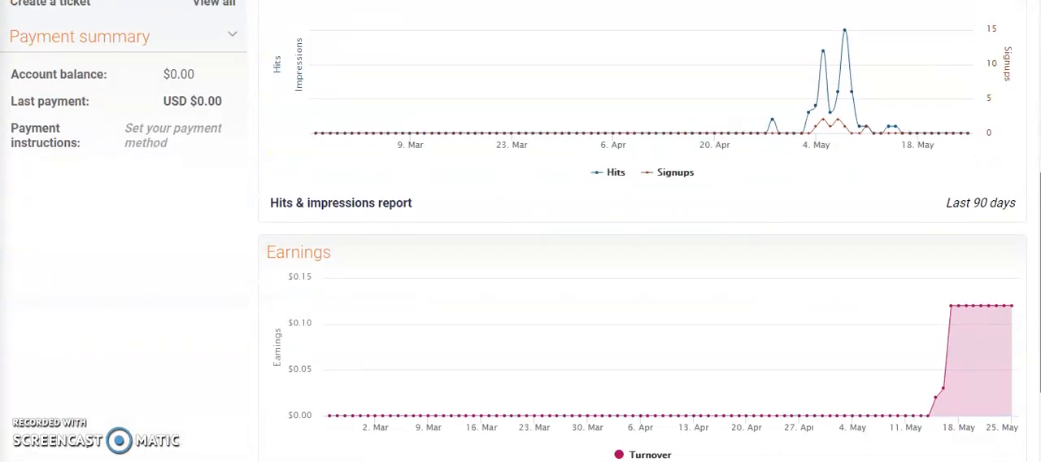
scroll(up, 3)
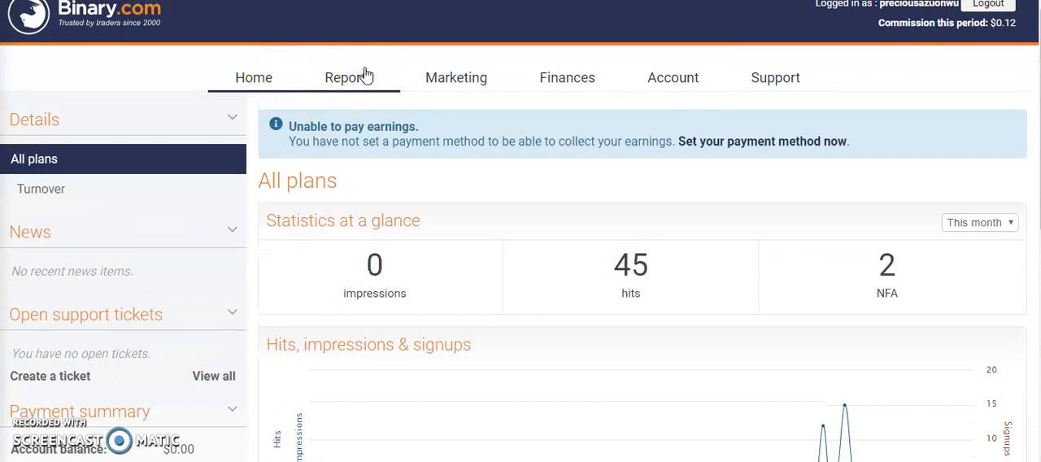
mouse_move(324, 107)
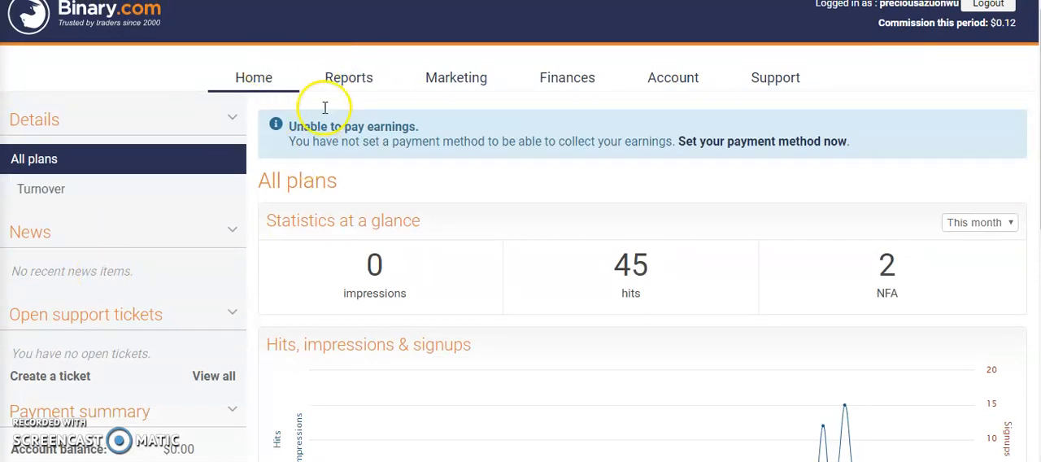
Scroll through the first account's 8 Nigerian Turnover-plan customer registrations
click(348, 78)
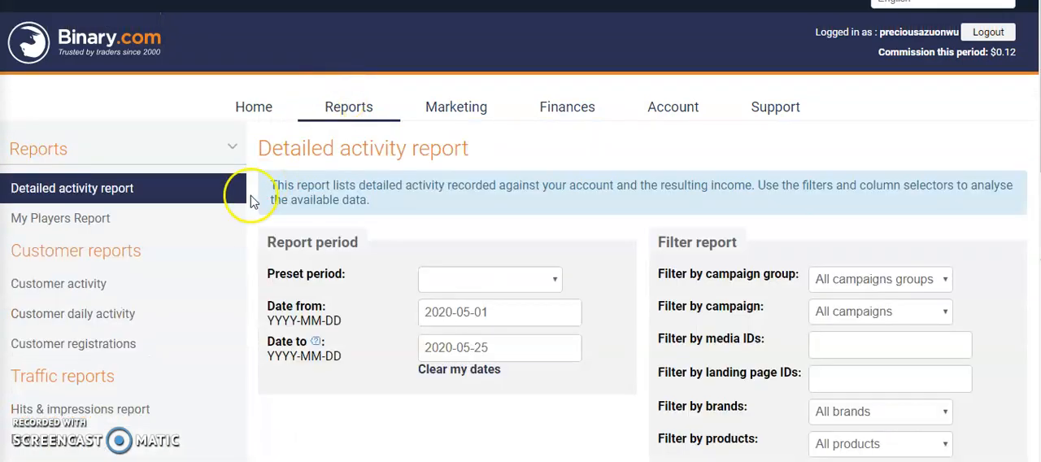
click(489, 279)
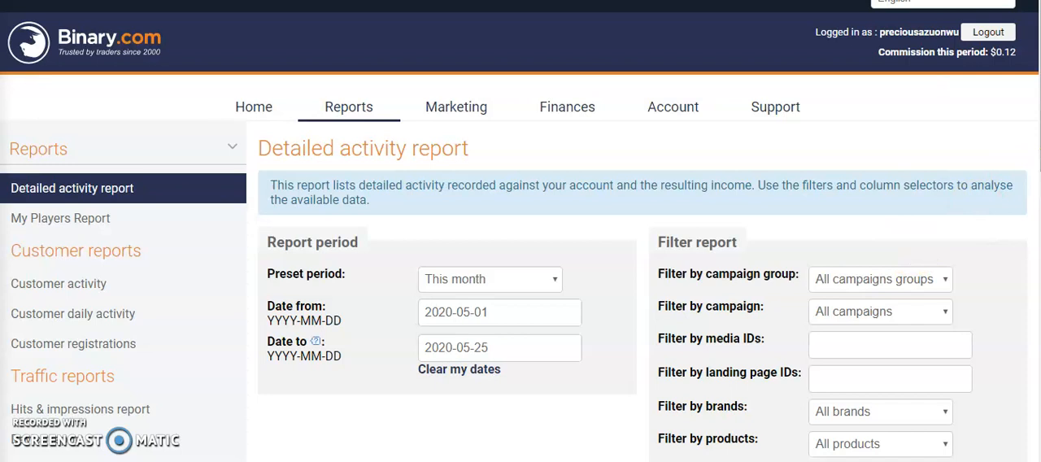
scroll(down, 3)
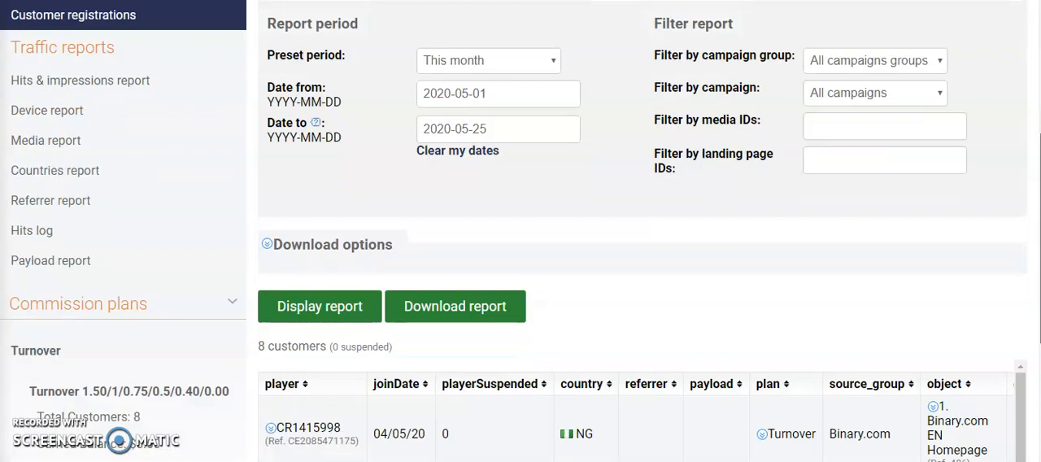
scroll(down, 3)
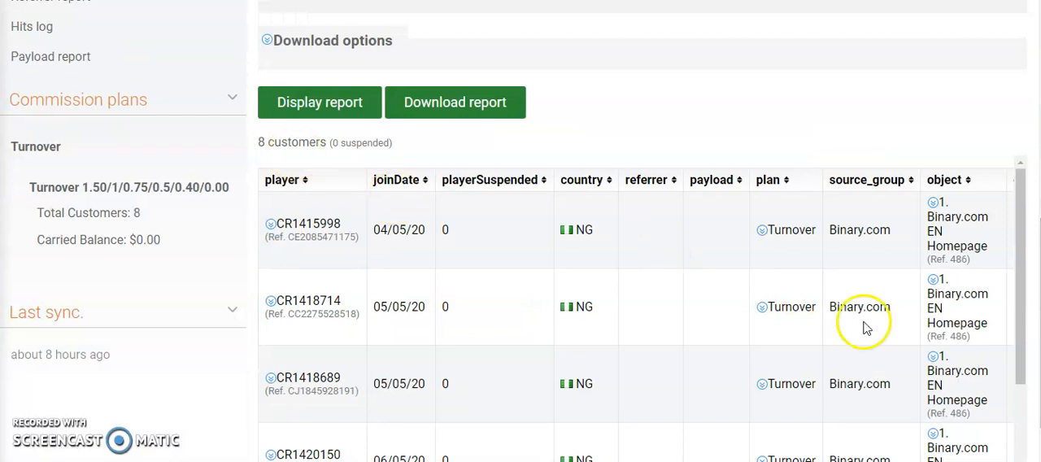
mouse_move(1027, 248)
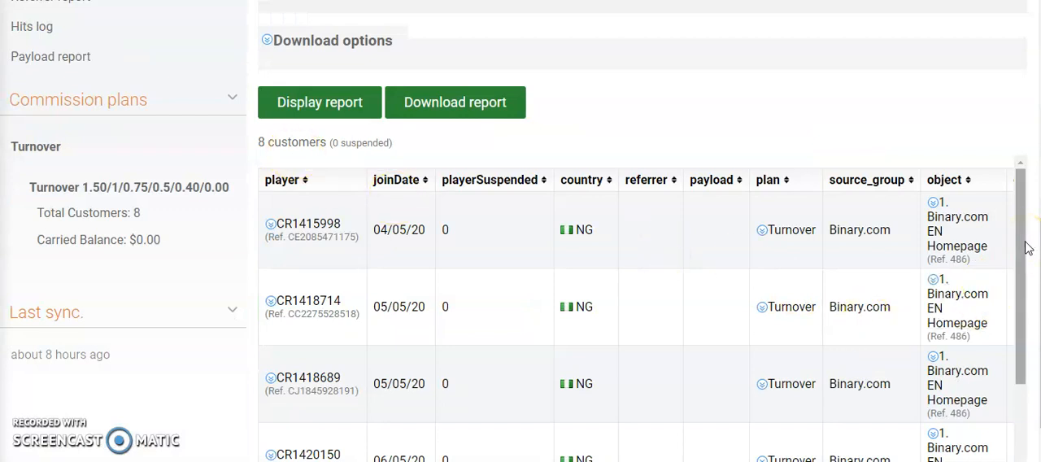
scroll(down, 3)
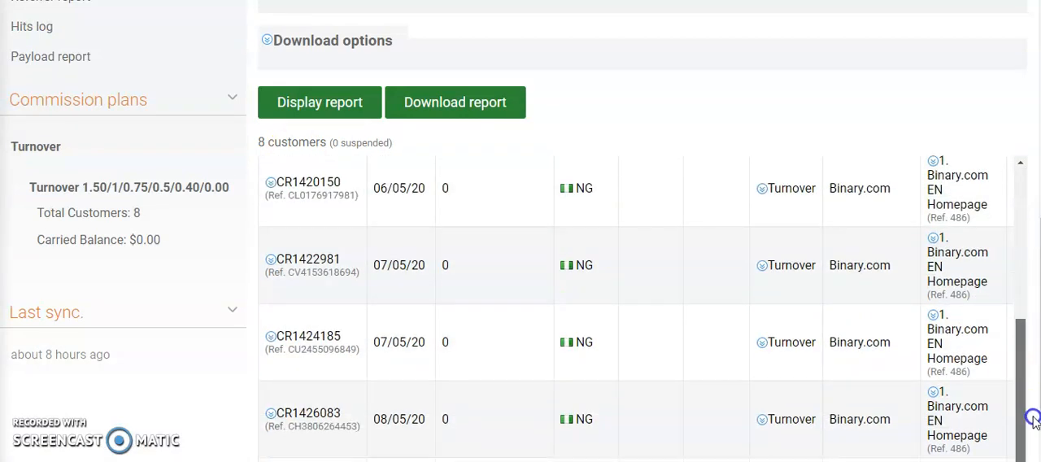
scroll(up, 3)
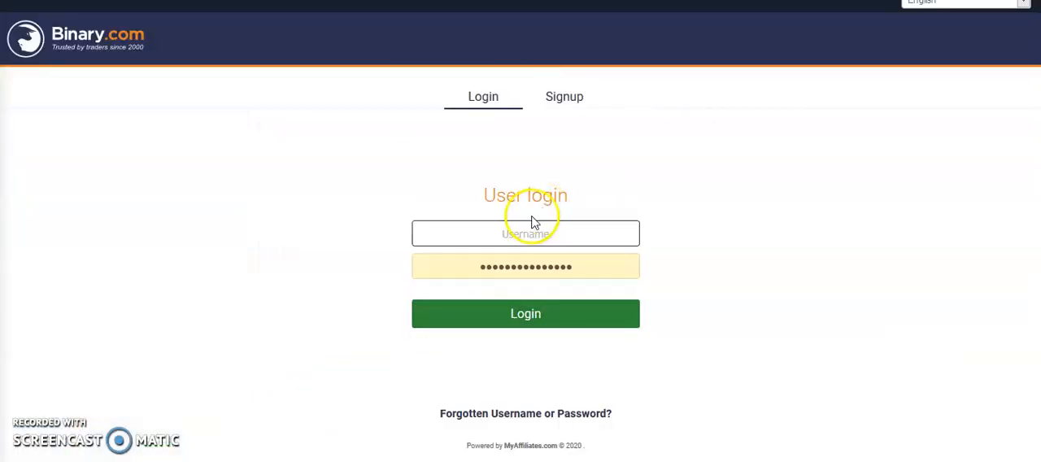
Log in as 'emperovial' and dismiss Chrome's save-password prompt
click(525, 233)
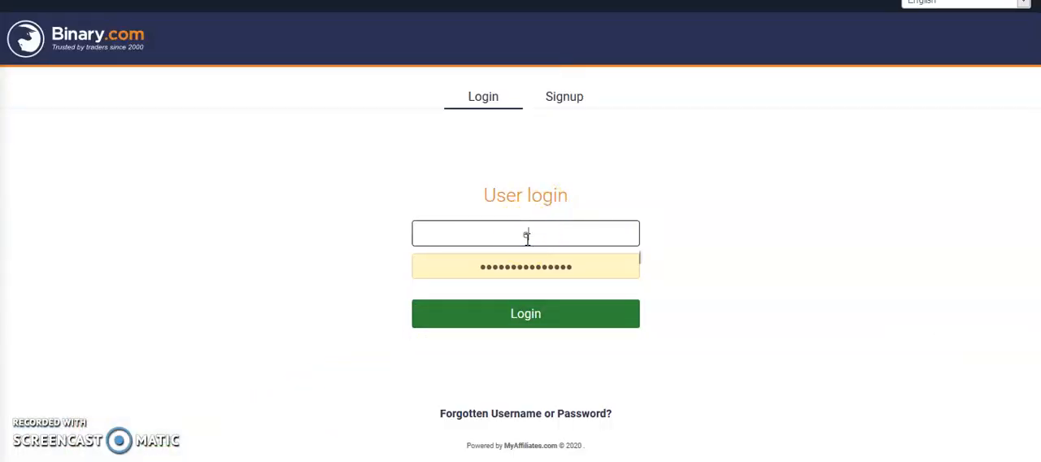
text(empero)
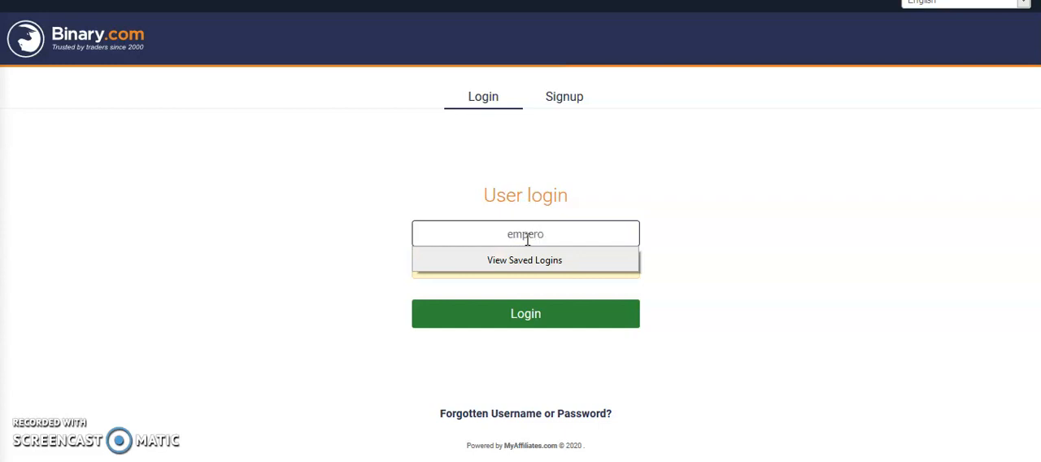
text(vial)
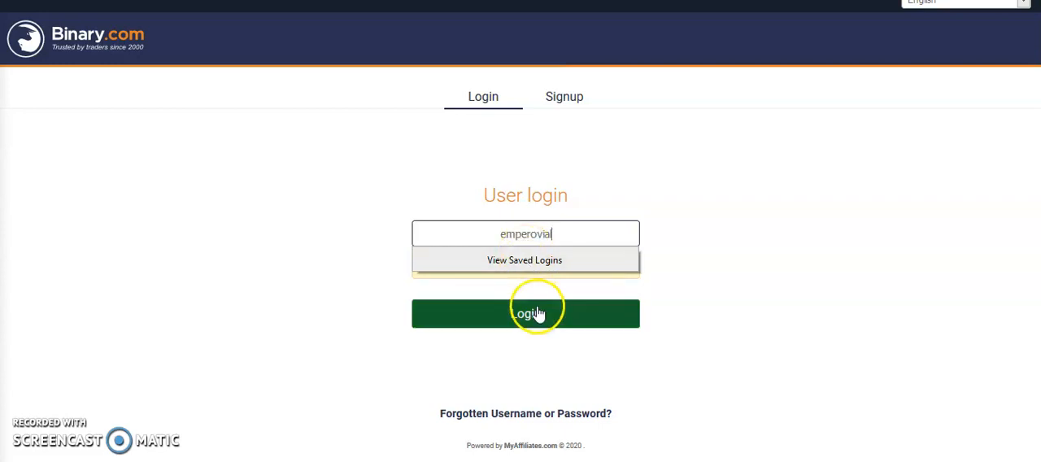
click(526, 313)
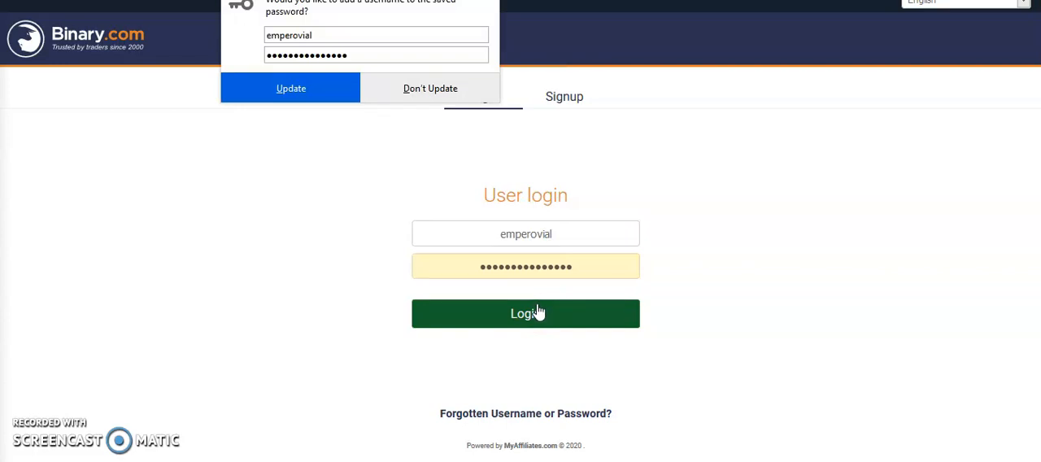
click(525, 313)
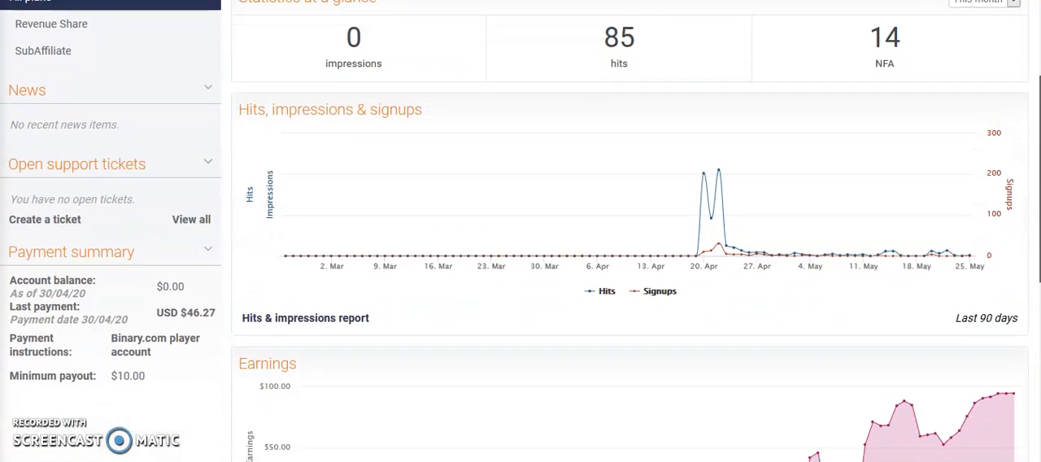
Scroll the dashboard top to show 85 hits, 14 NFA and $94.59 commission
scroll(up, 3)
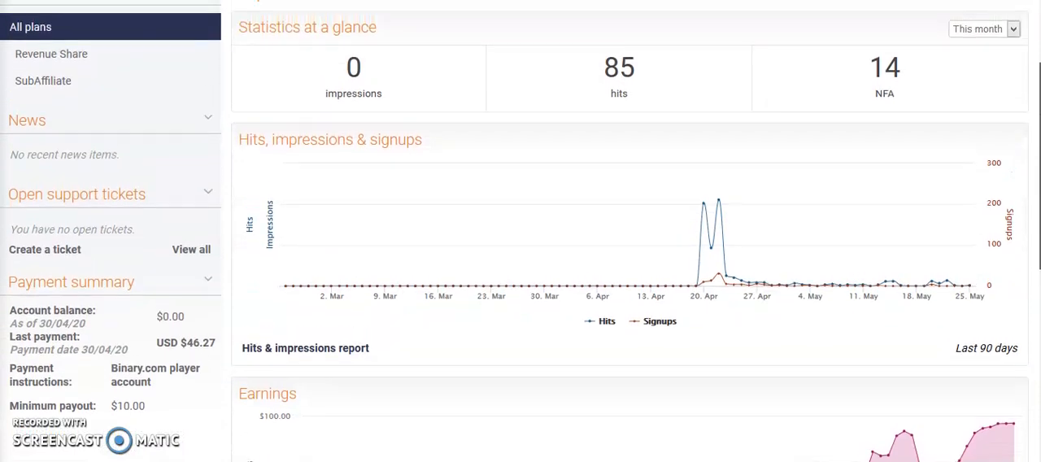
scroll(up, 3)
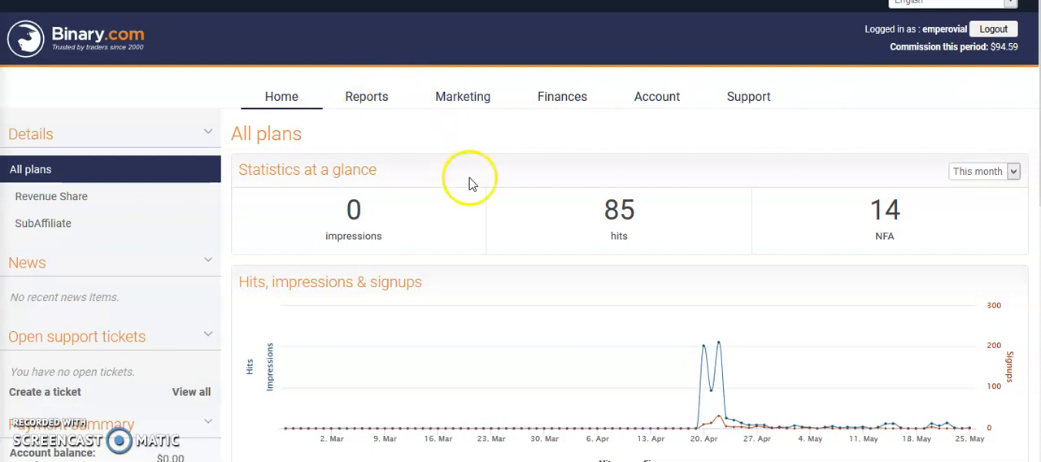
Scroll the second account's daily Revenue Share figures from 01/05/20 onward
click(366, 96)
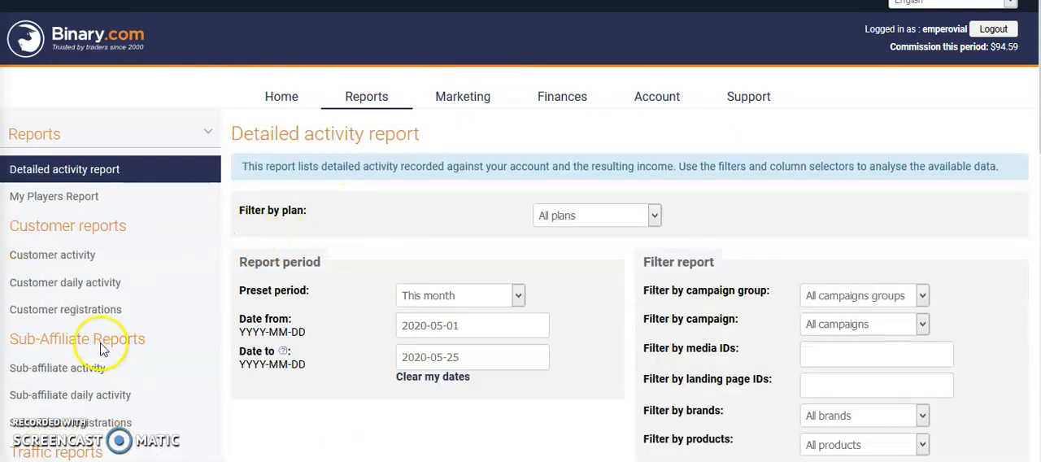
mouse_move(641, 293)
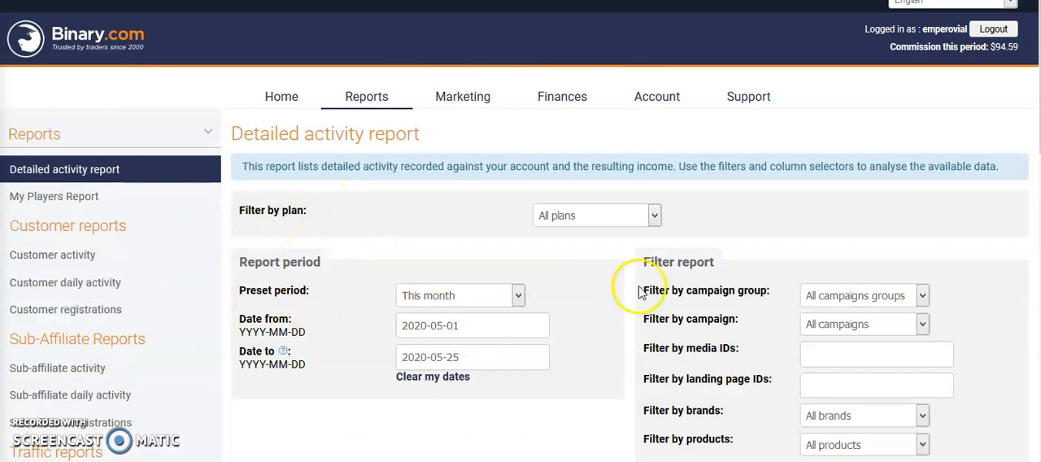
scroll(down, 3)
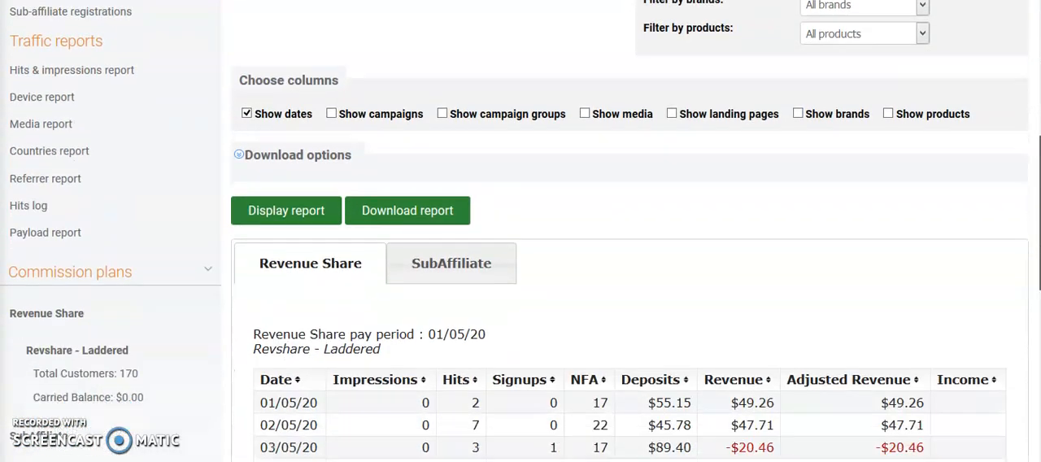
scroll(down, 3)
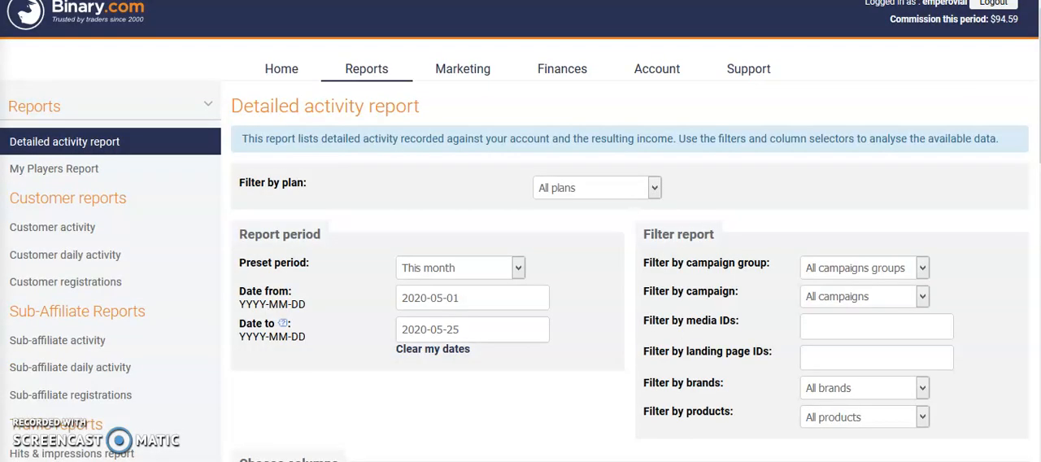
mouse_move(461, 361)
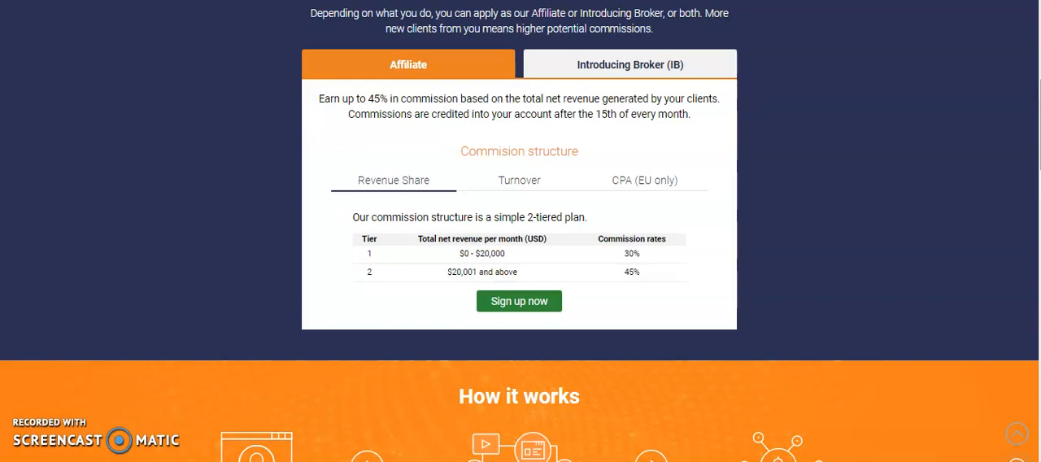
Scroll the partners page through partner statistics and the 30% and 45% revenue share tiers
scroll(up, 3)
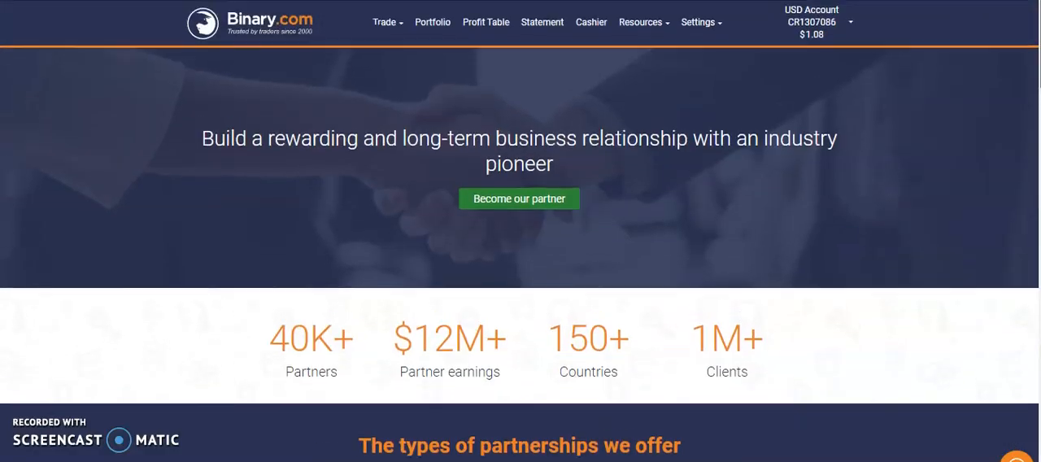
scroll(down, 3)
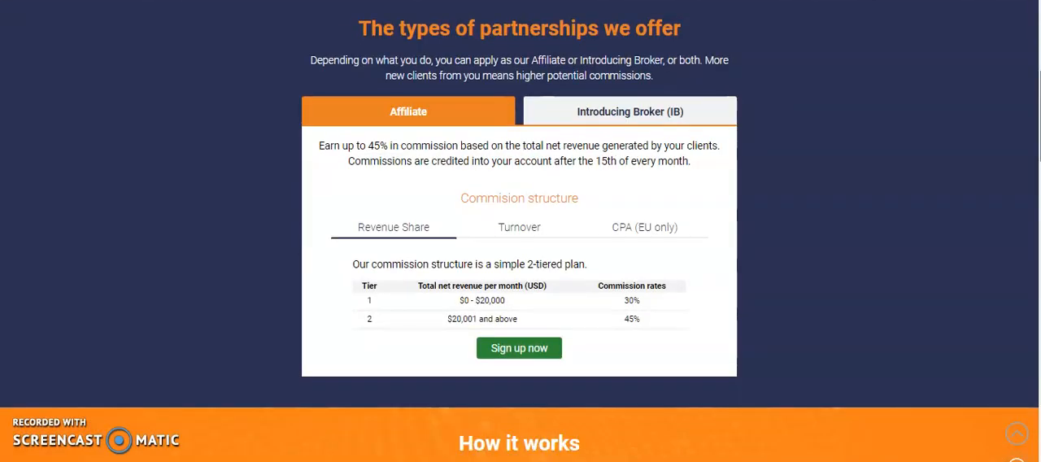
scroll(up, 3)
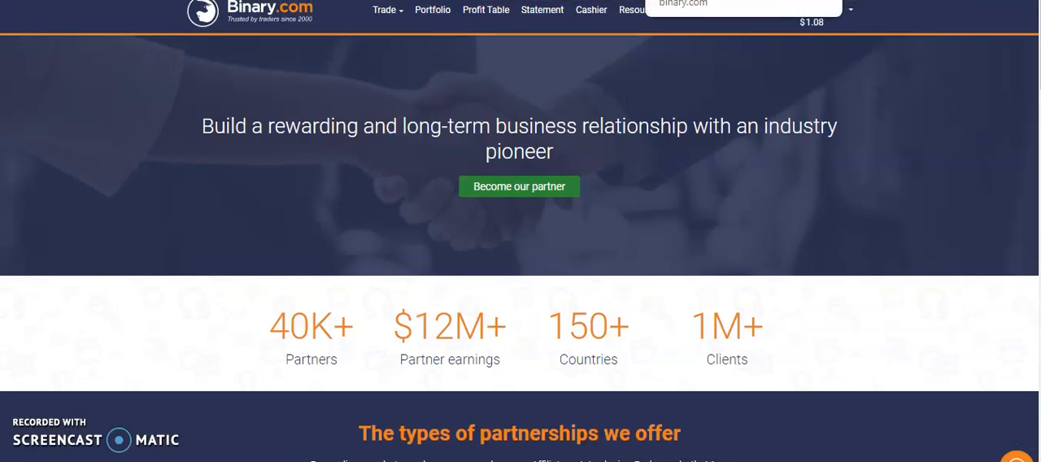
scroll(down, 3)
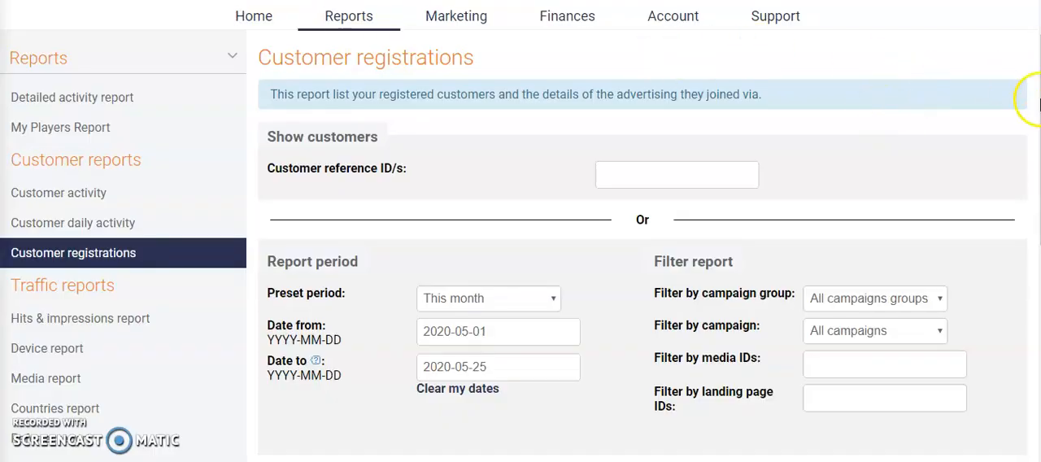
mouse_move(558, 130)
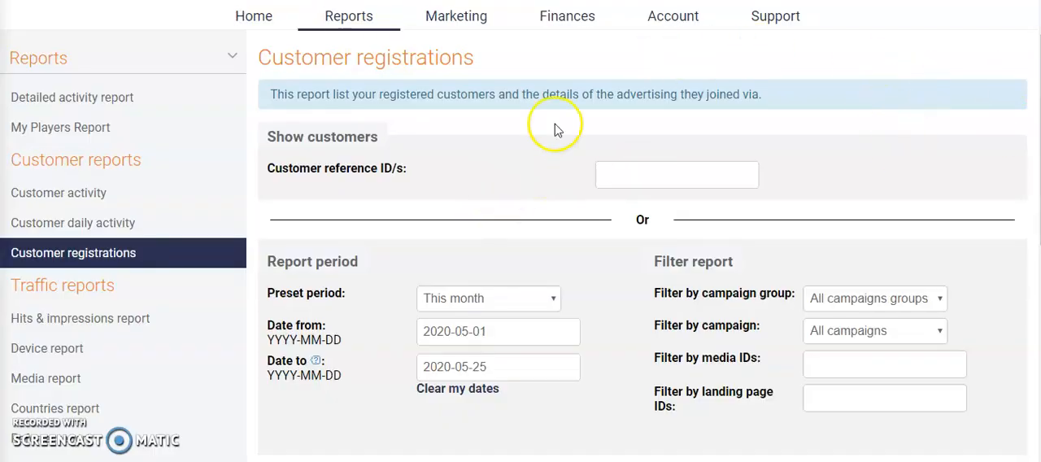
mouse_move(556, 129)
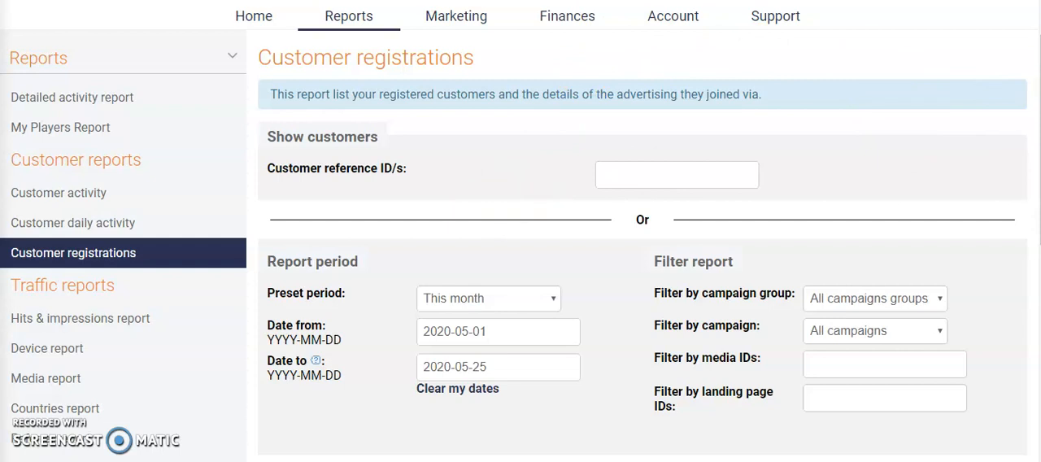